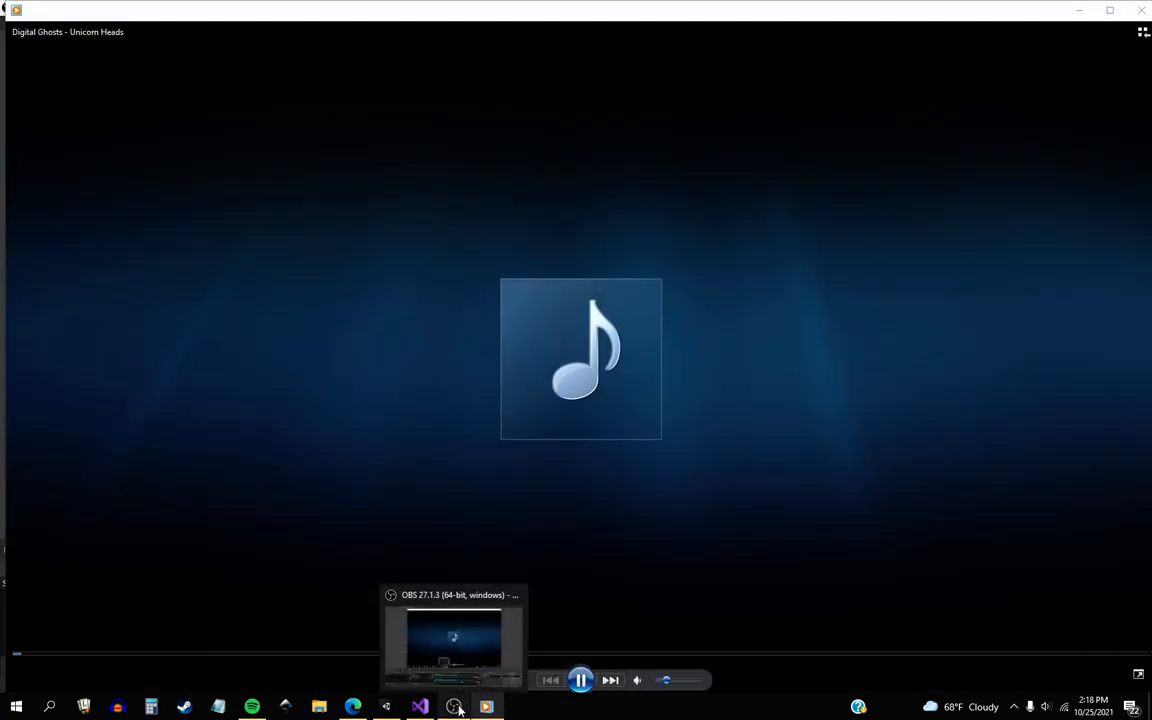
Step: Bring the Unity Terrano project window back to the front
click(420, 708)
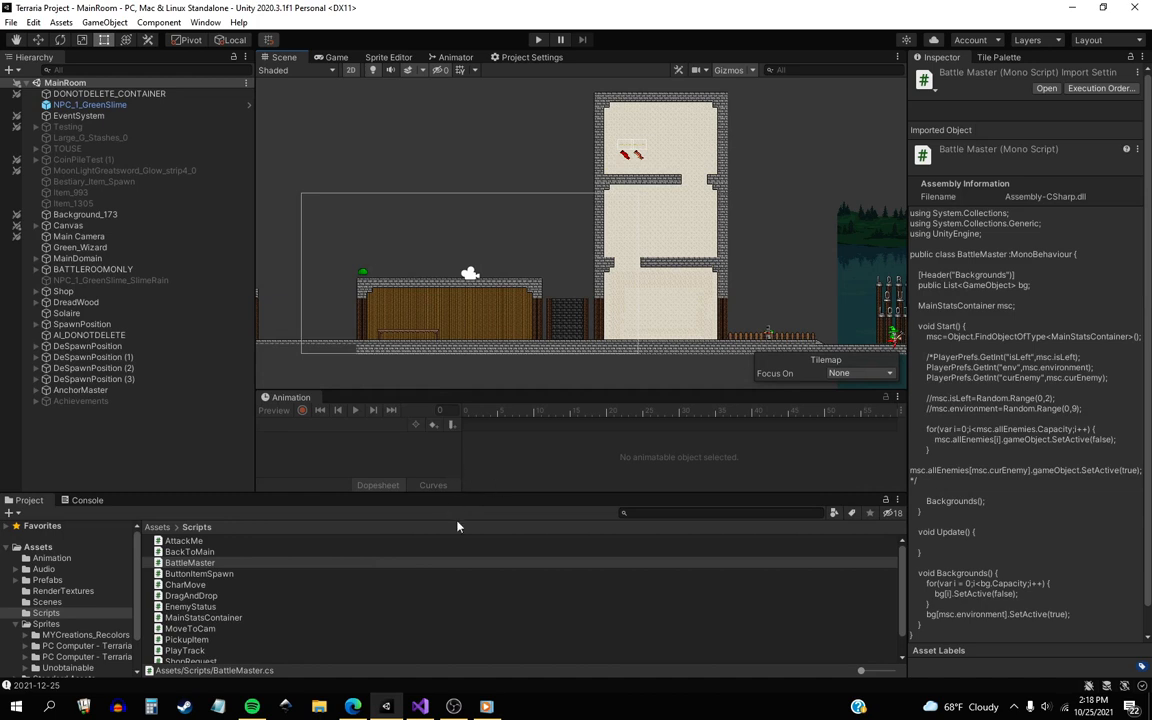
mouse_move(604, 462)
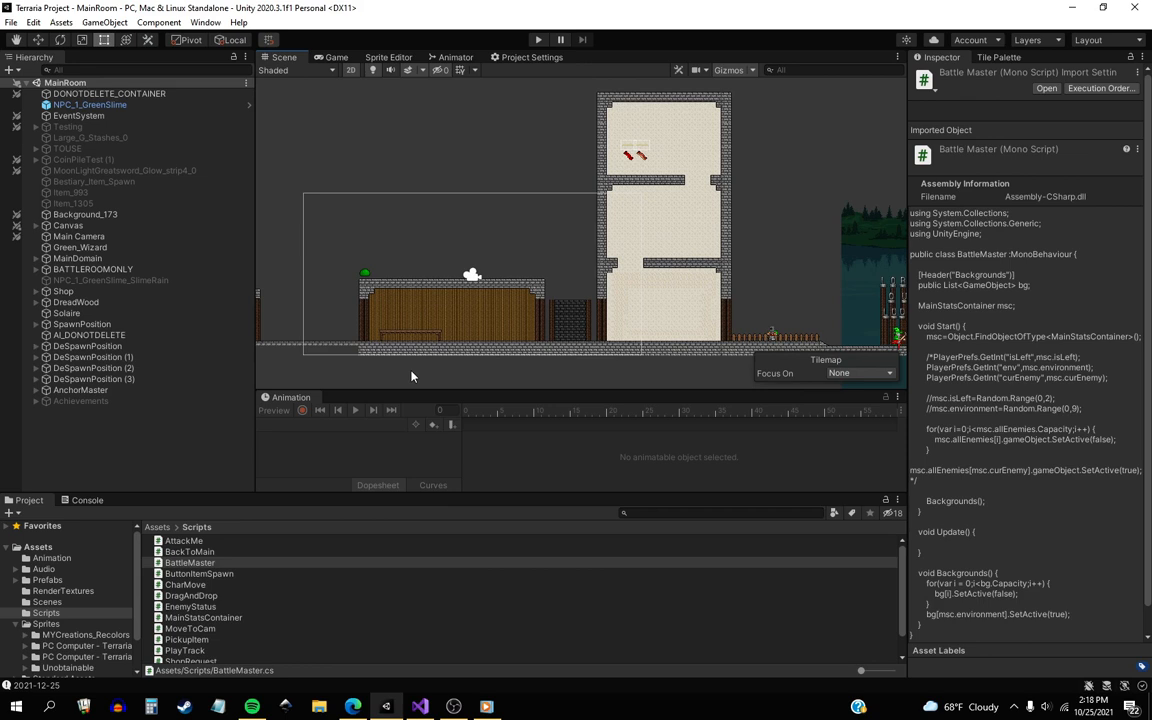
mouse_move(460, 324)
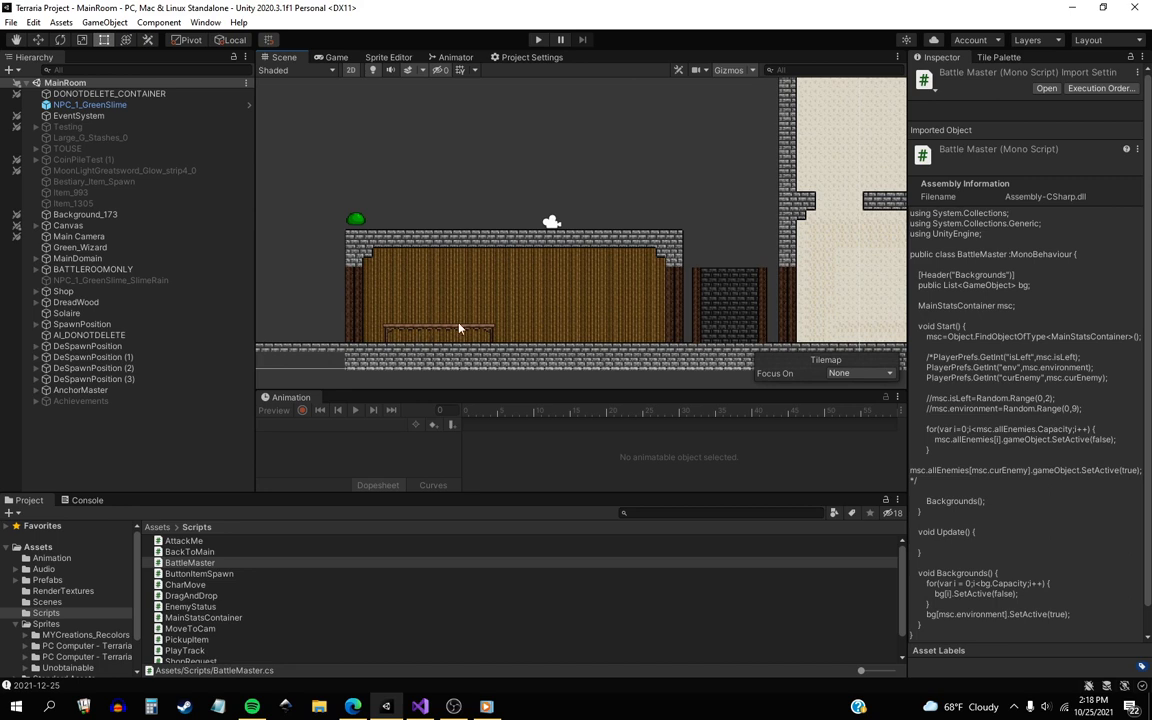
mouse_move(470, 268)
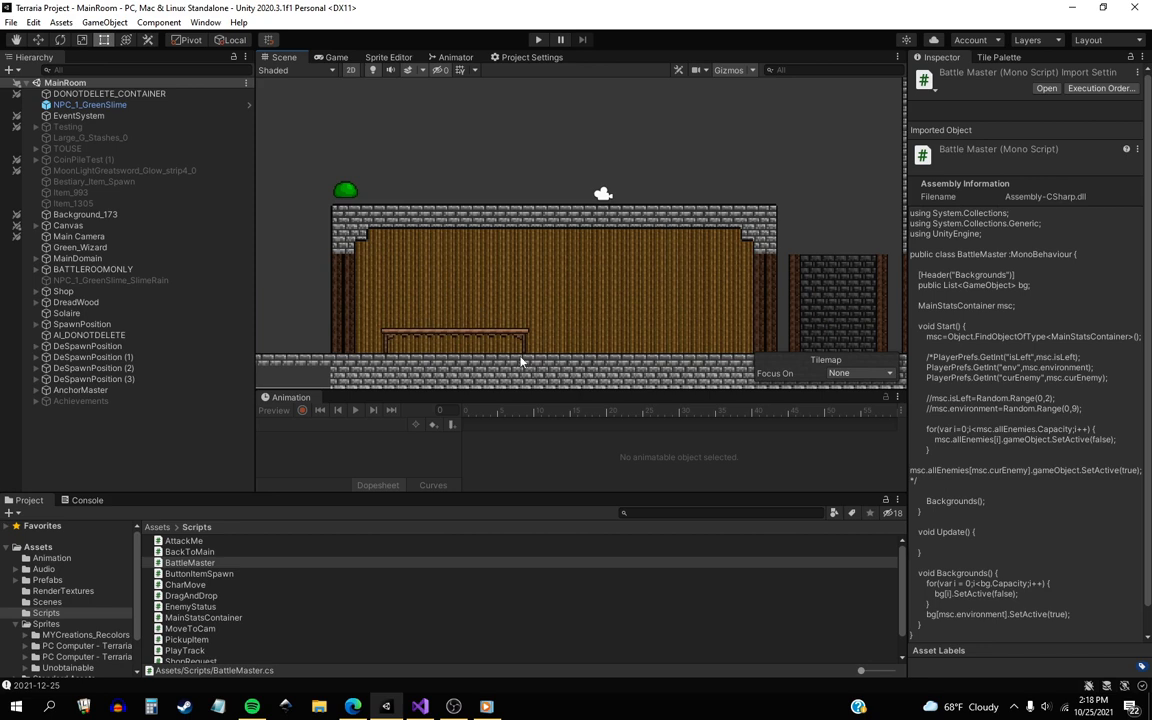
mouse_move(528, 324)
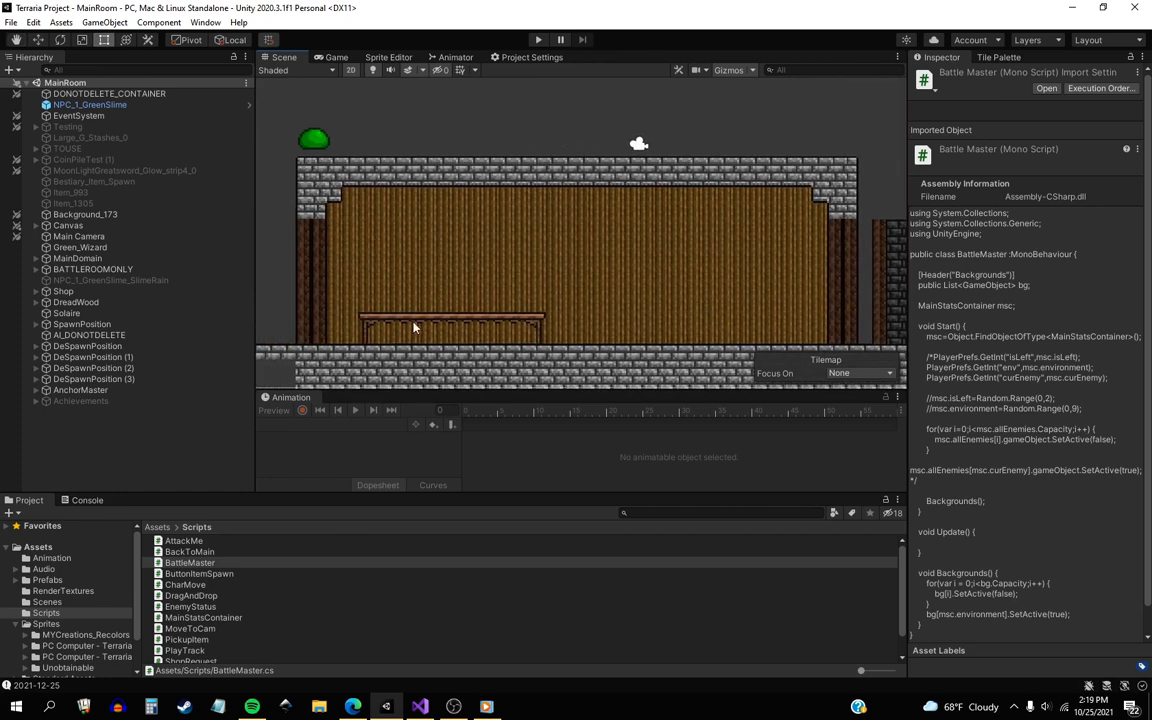
mouse_move(422, 304)
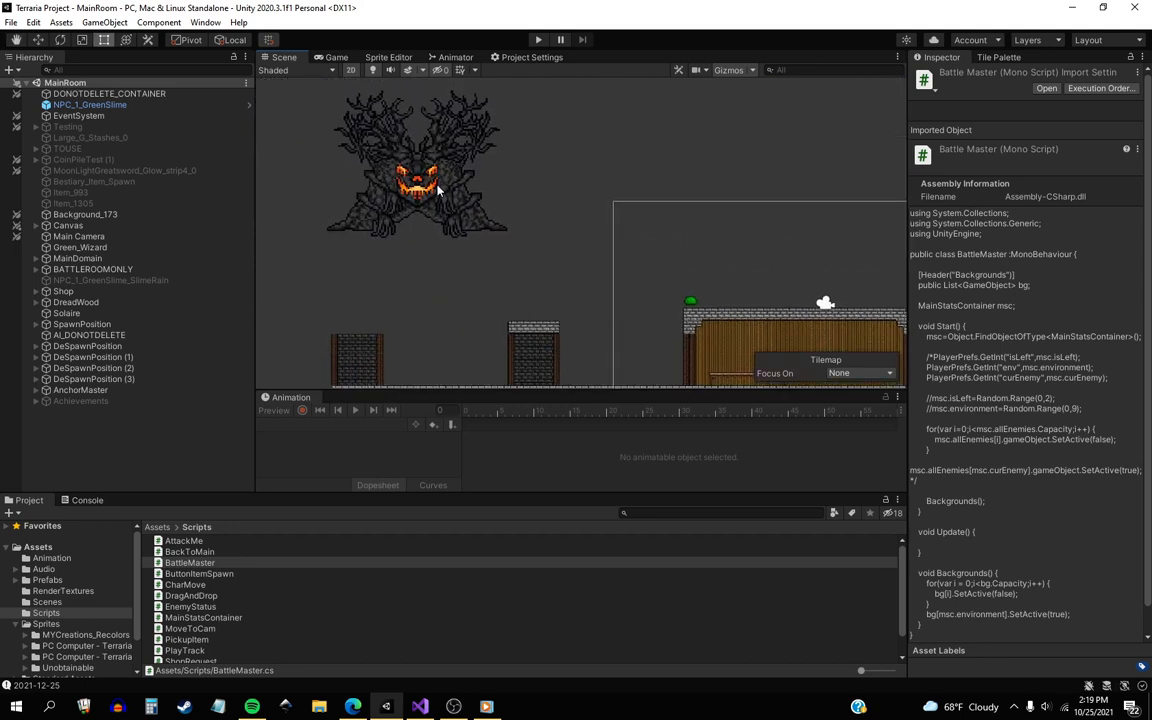
Step: Move the DreadWood tree boss left, from about X -53 to -77
click(76, 300)
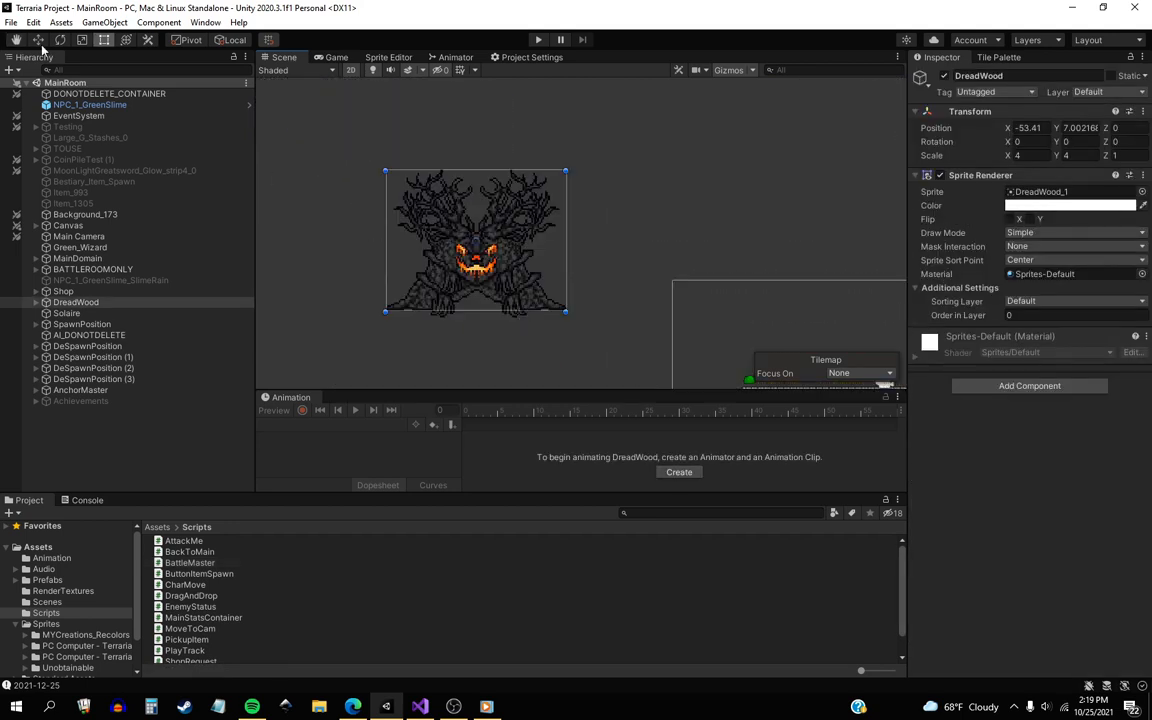
click(38, 40)
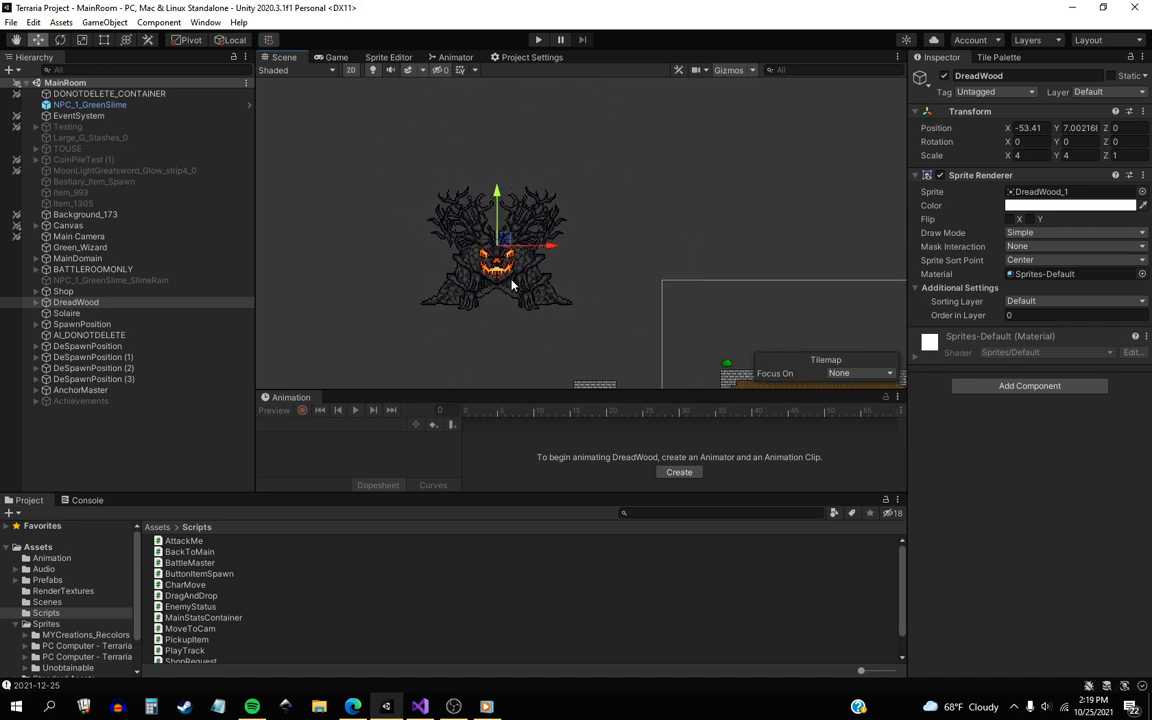
drag(510, 244, 330, 244)
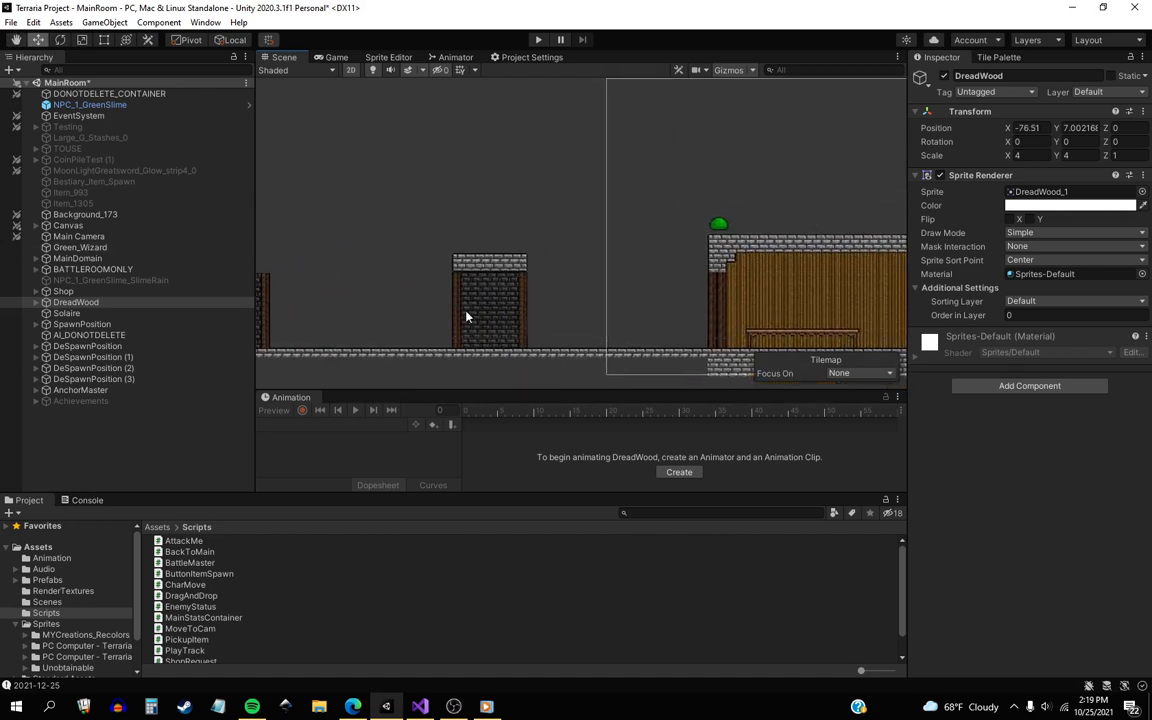
mouse_move(512, 298)
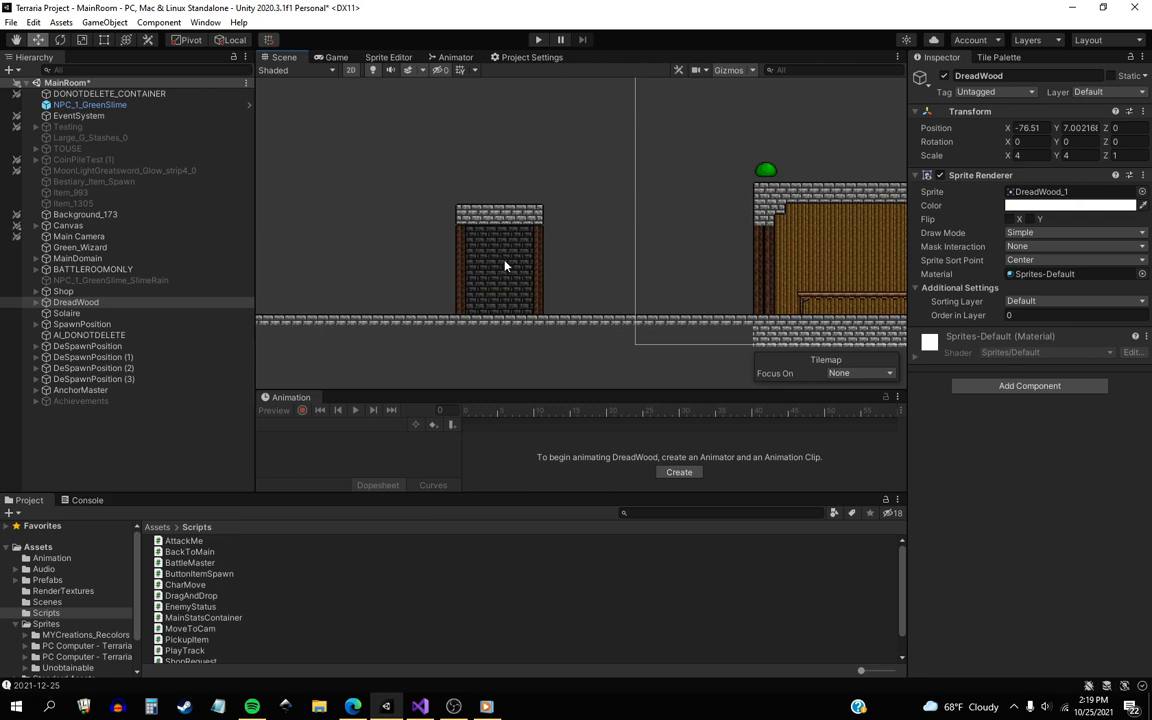
mouse_move(520, 288)
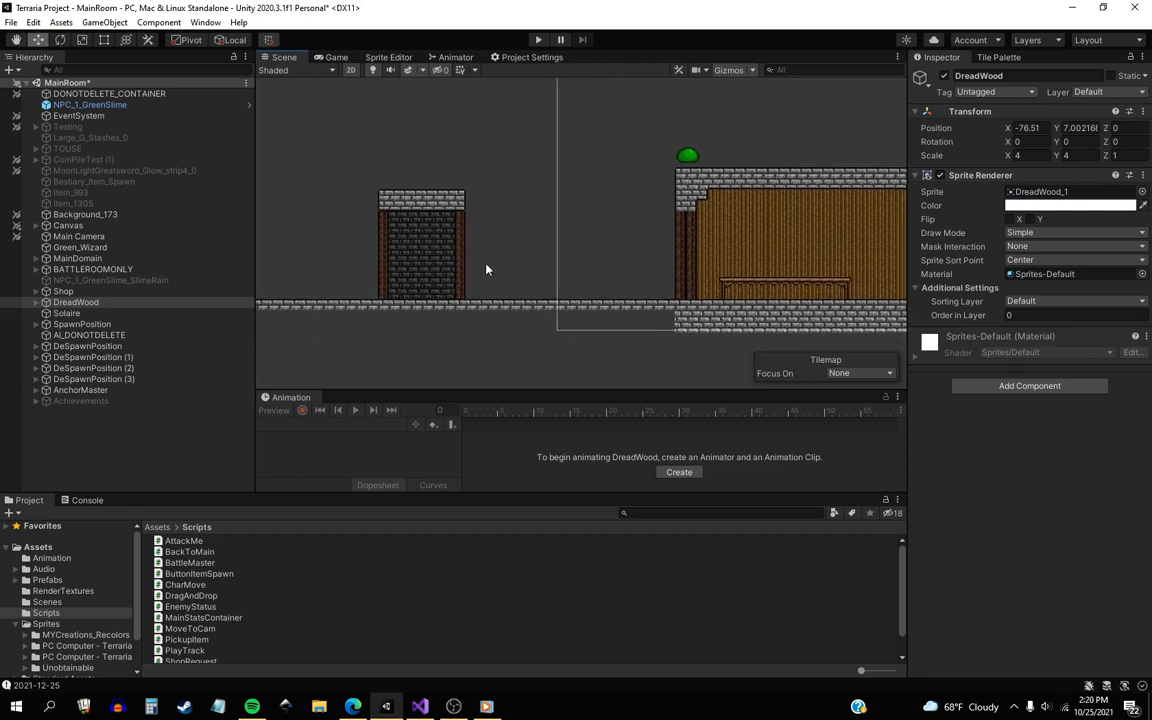
mouse_move(418, 282)
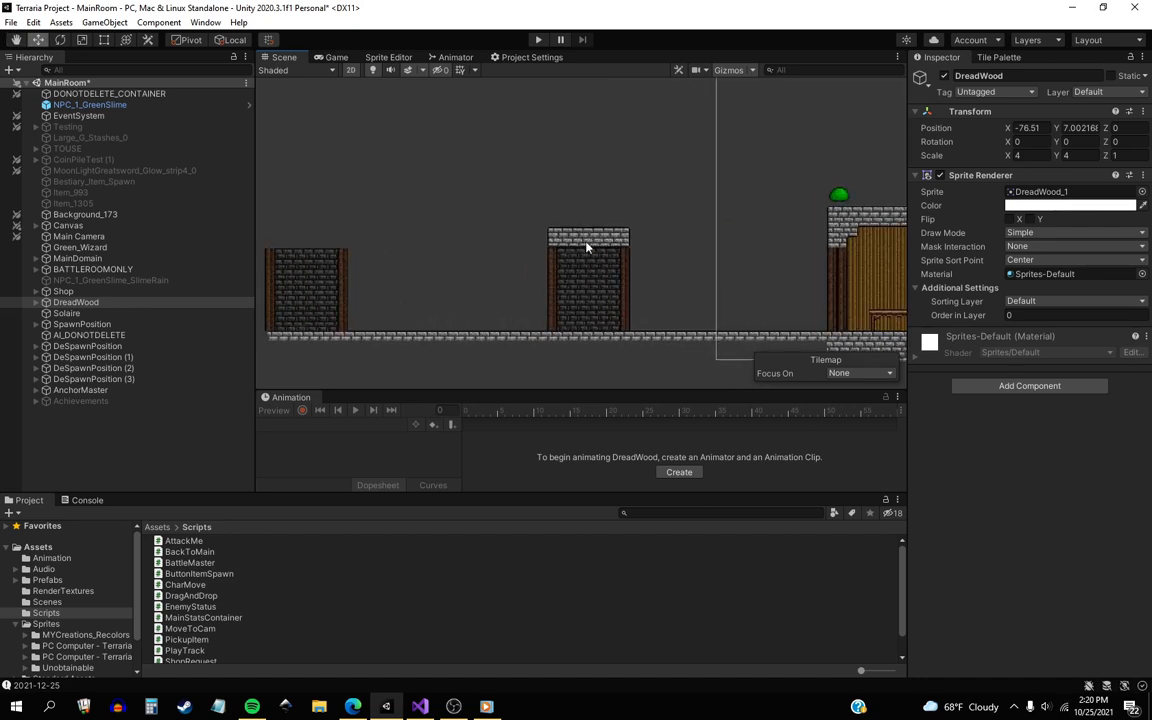
mouse_move(640, 268)
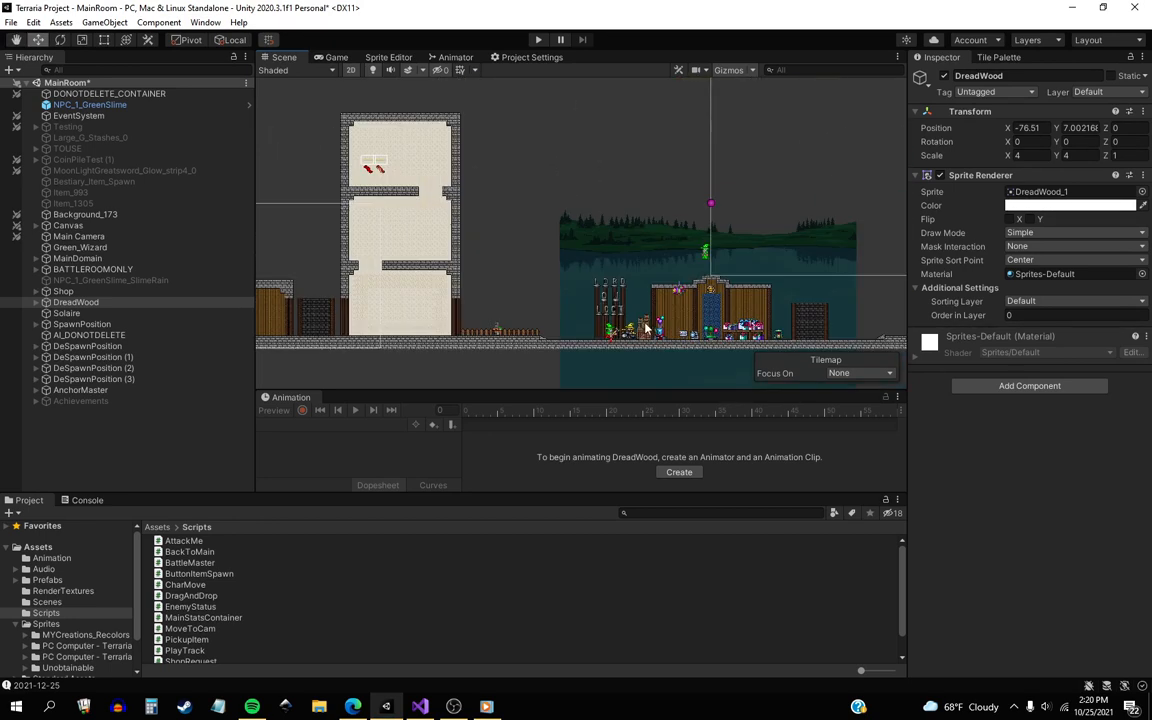
mouse_move(808, 324)
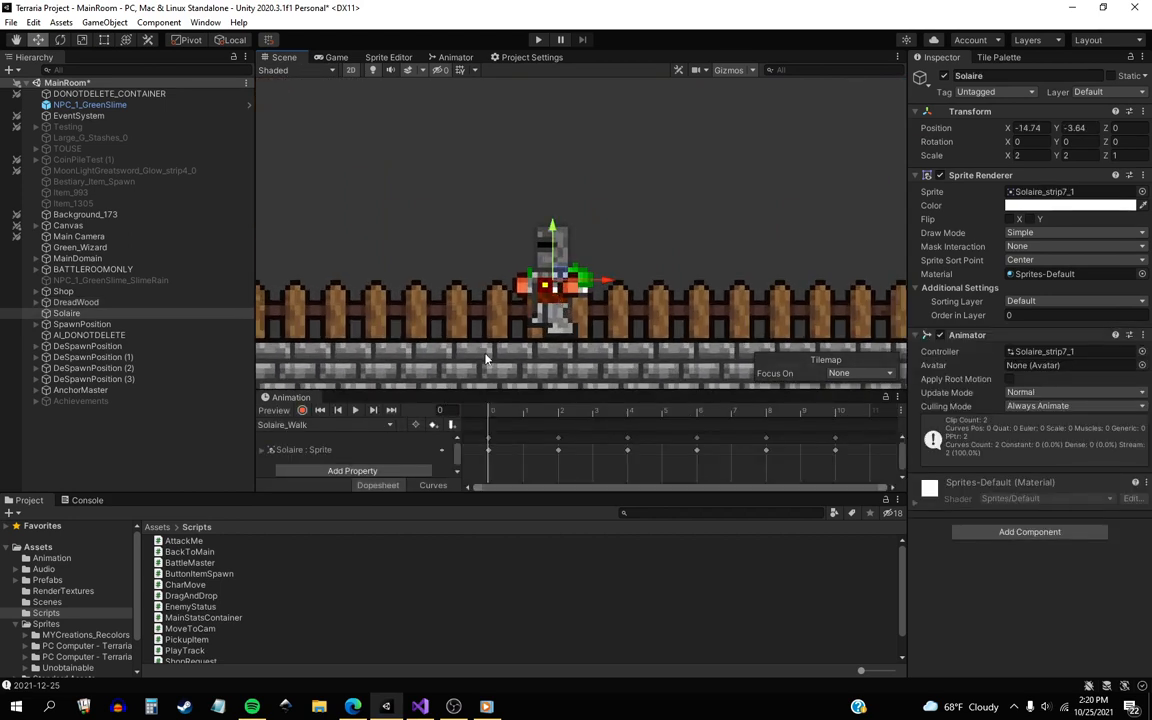
Step: Preview the Solaire_Walk clip through its walk frames, then stop the preview
click(356, 410)
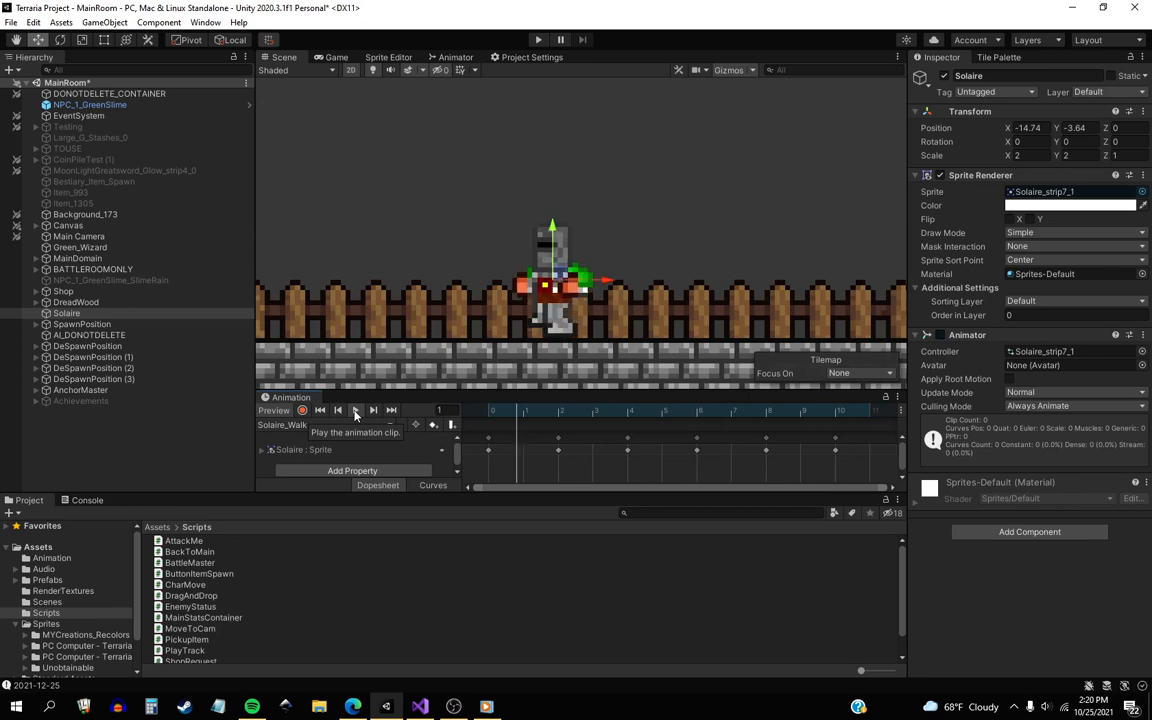
click(372, 410)
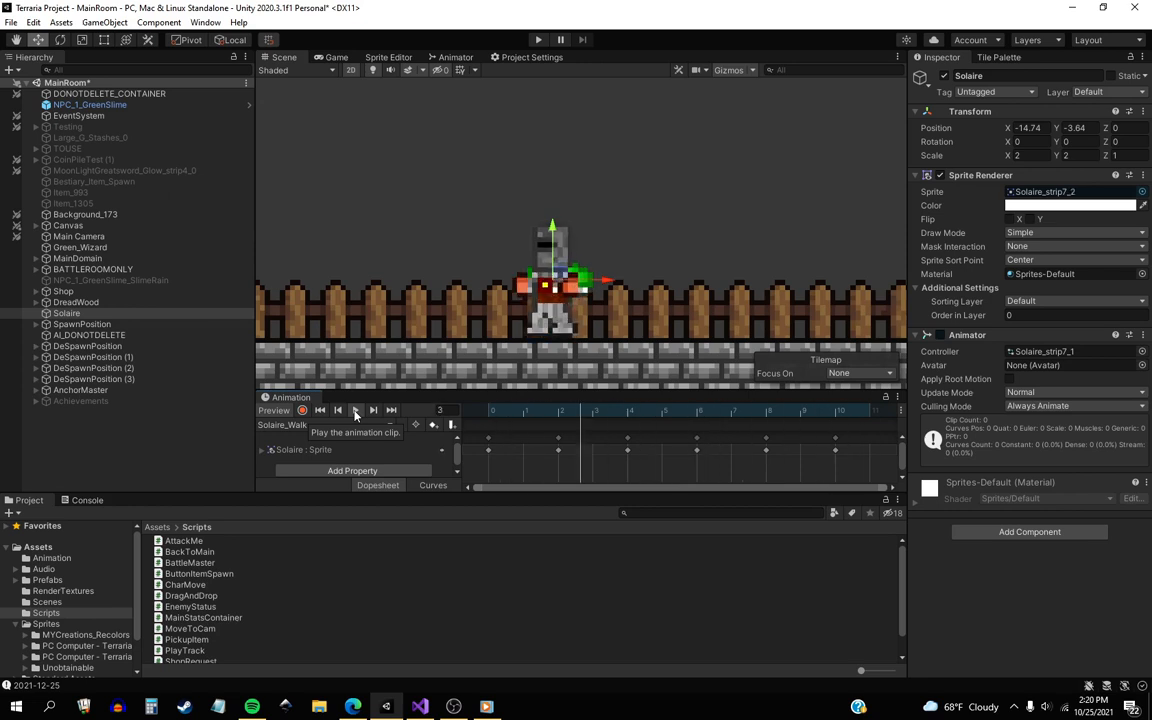
click(320, 410)
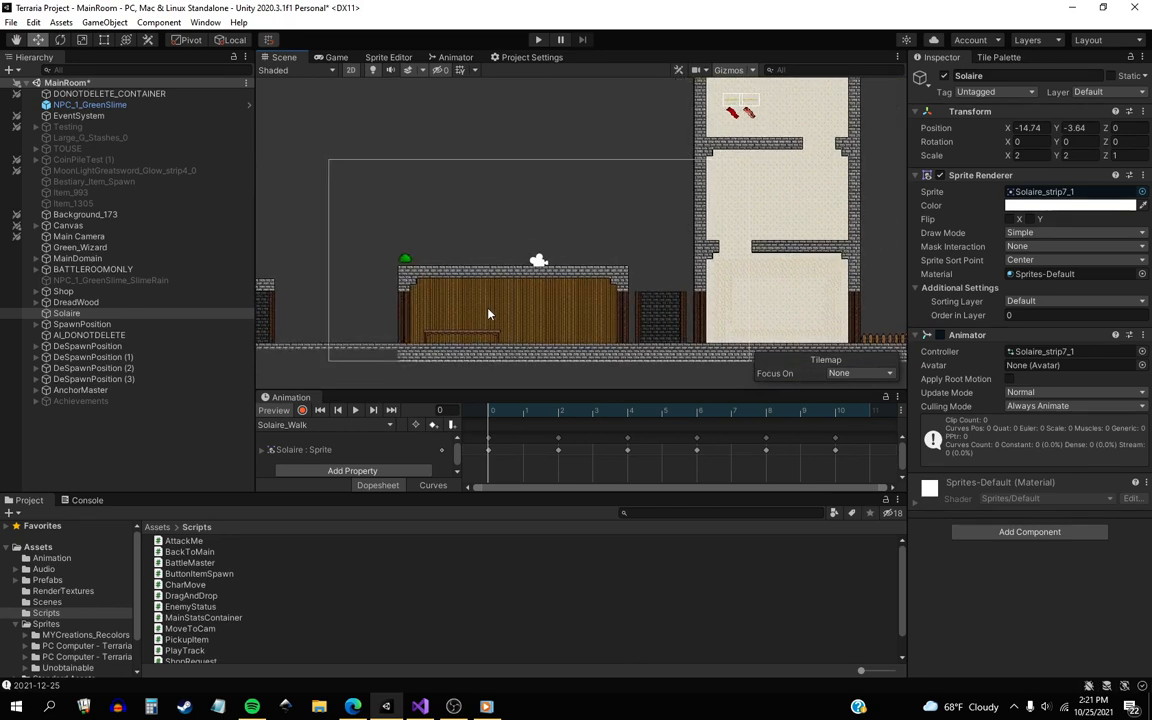
mouse_move(522, 204)
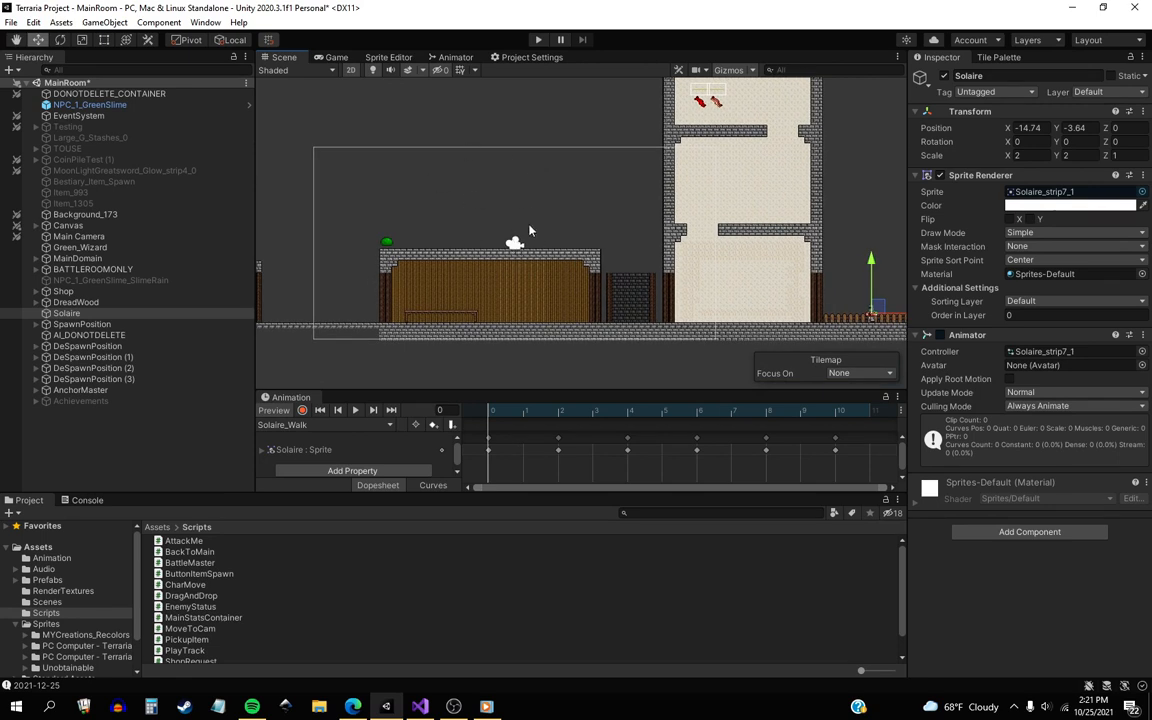
mouse_move(450, 228)
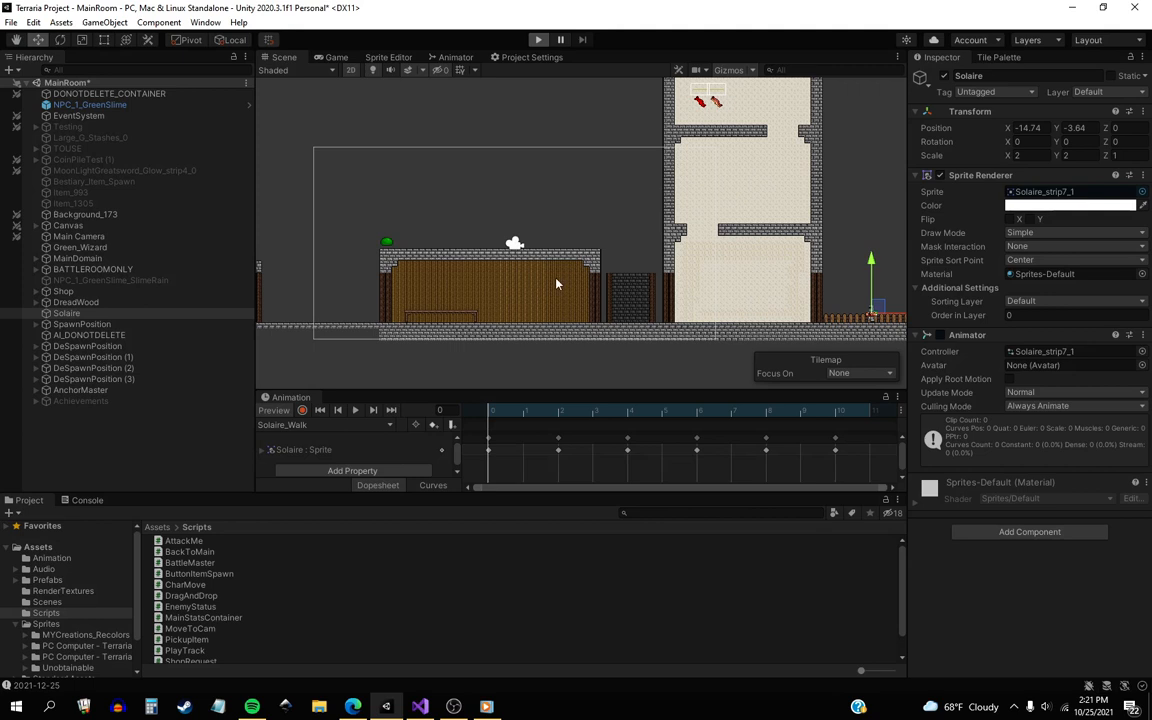
mouse_move(540, 290)
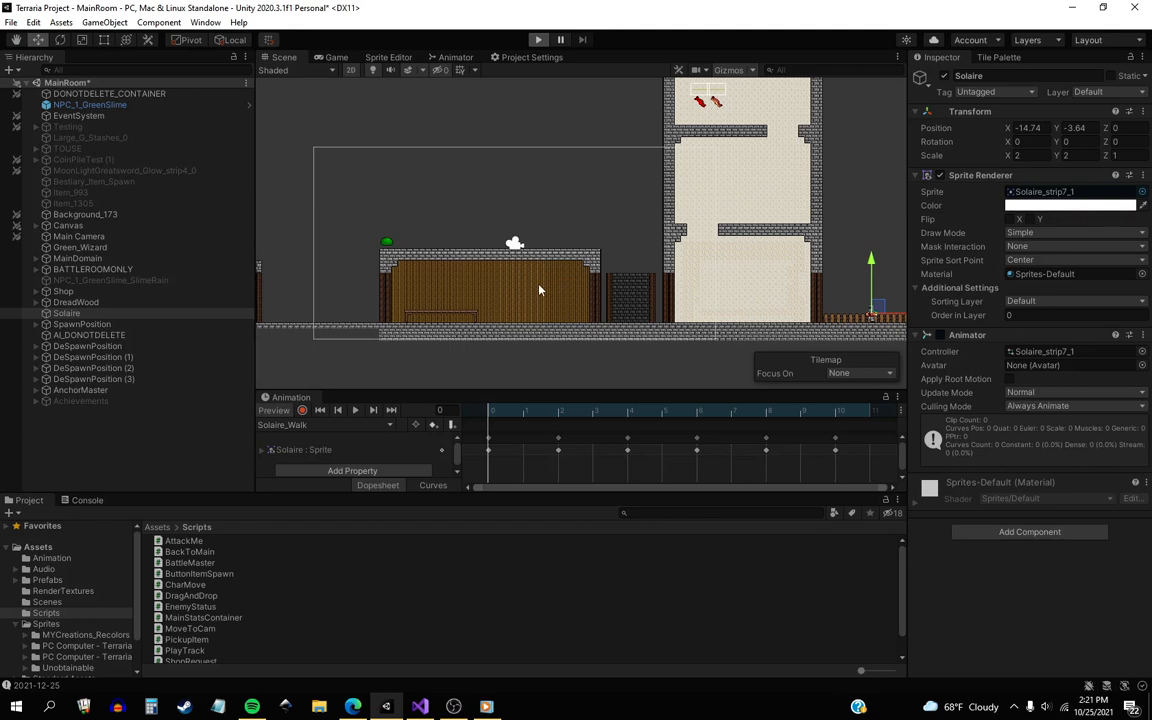
Step: Run the scene in Play mode and show the Green Slime info card
click(538, 40)
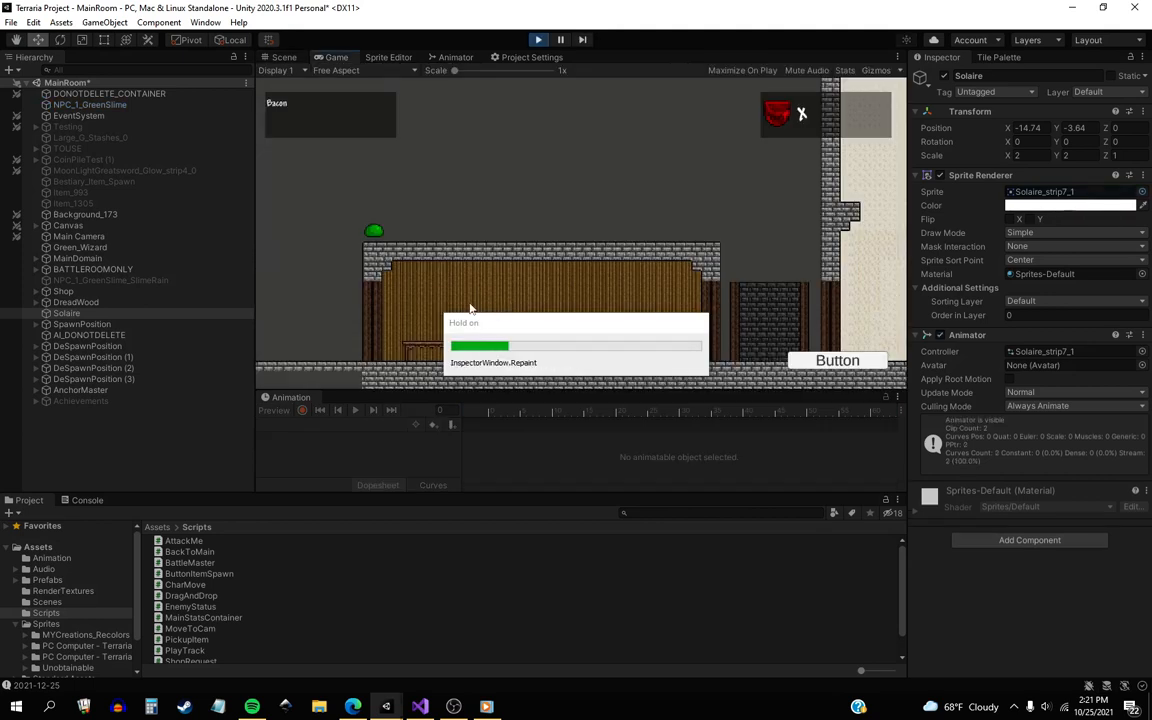
click(284, 56)
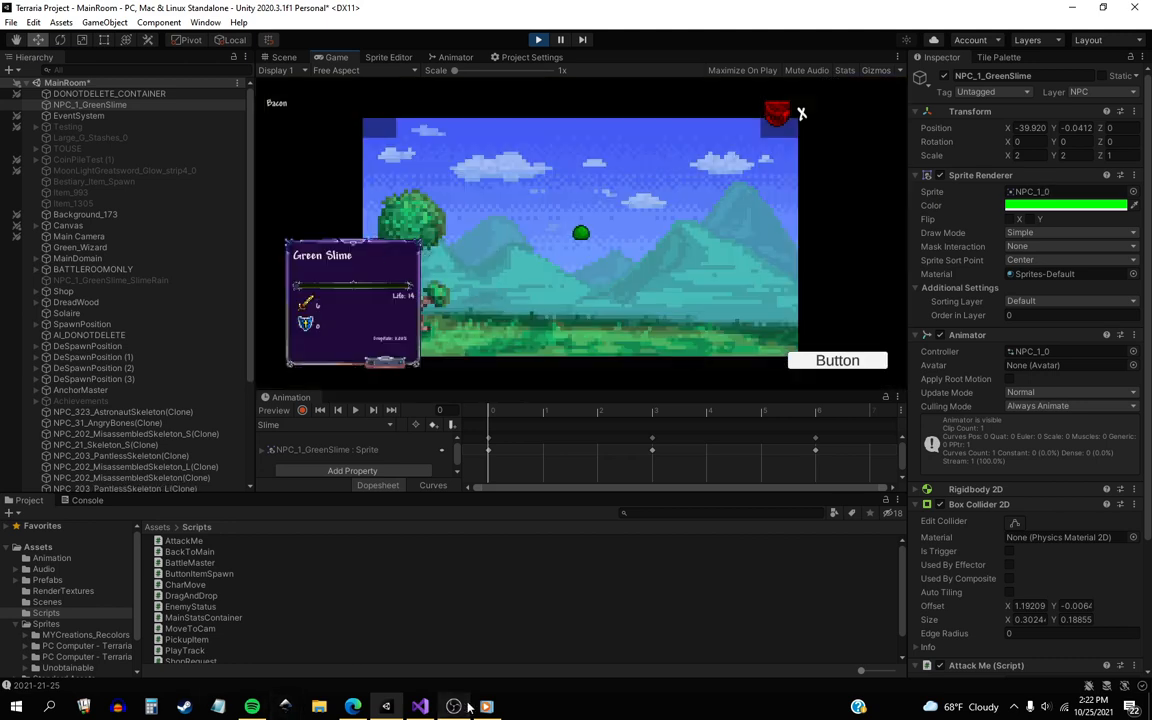
mouse_move(486, 708)
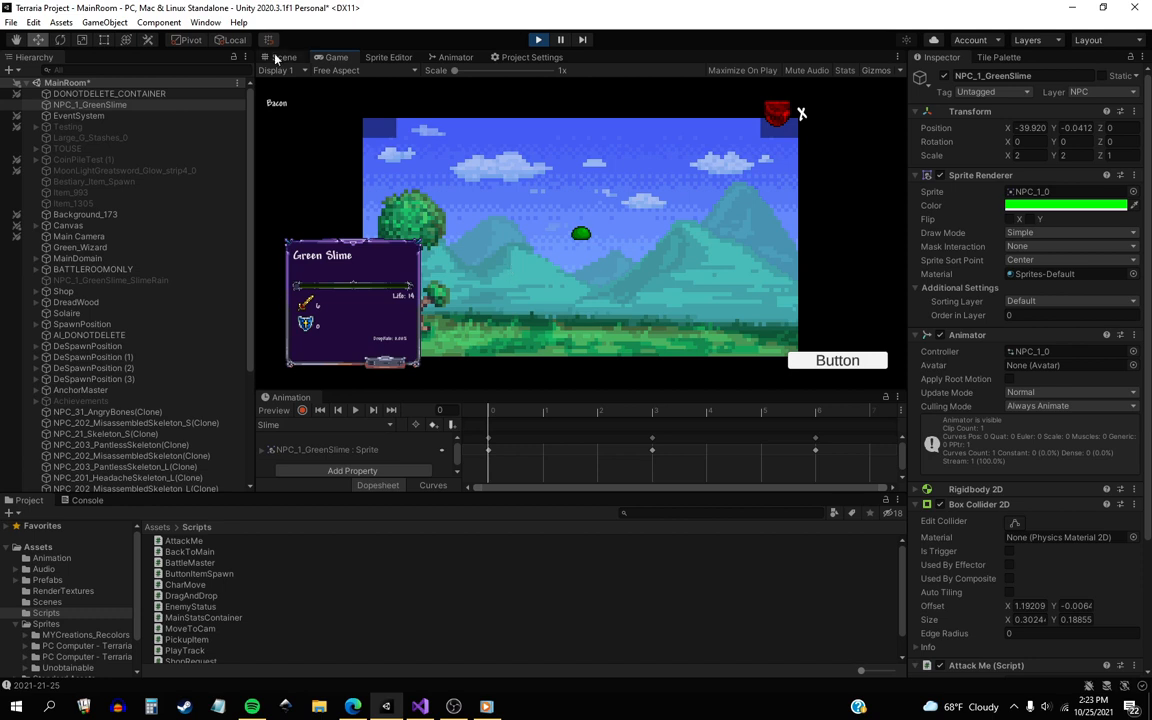
click(284, 56)
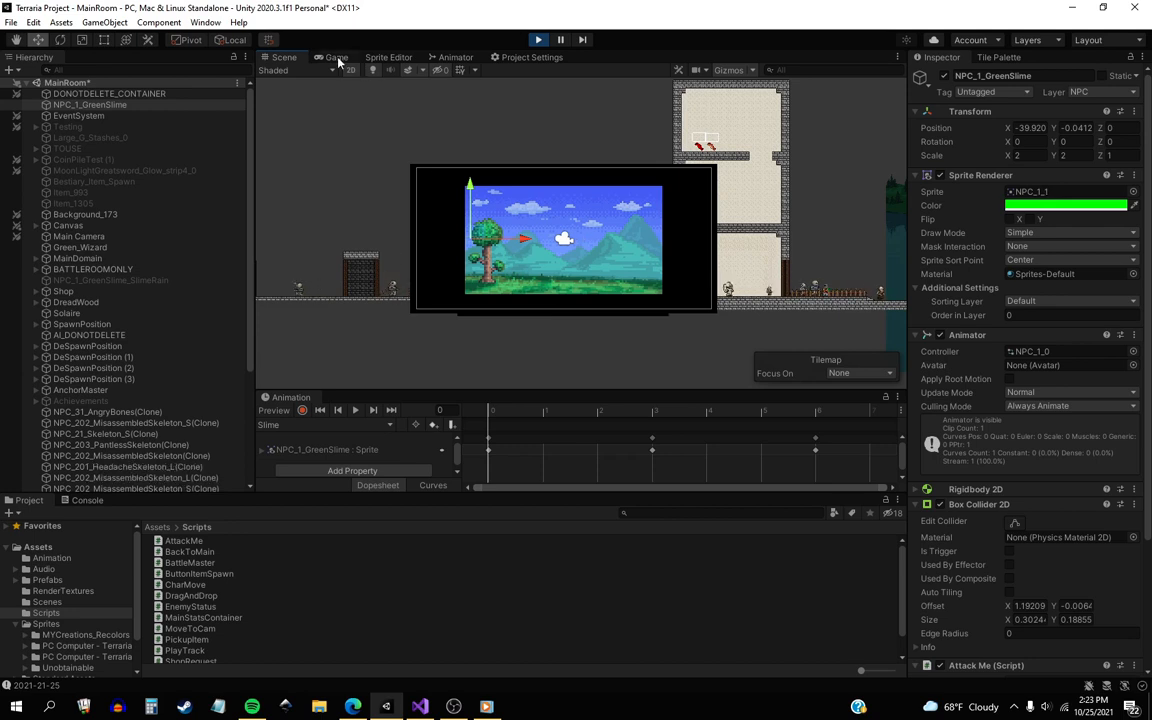
click(336, 56)
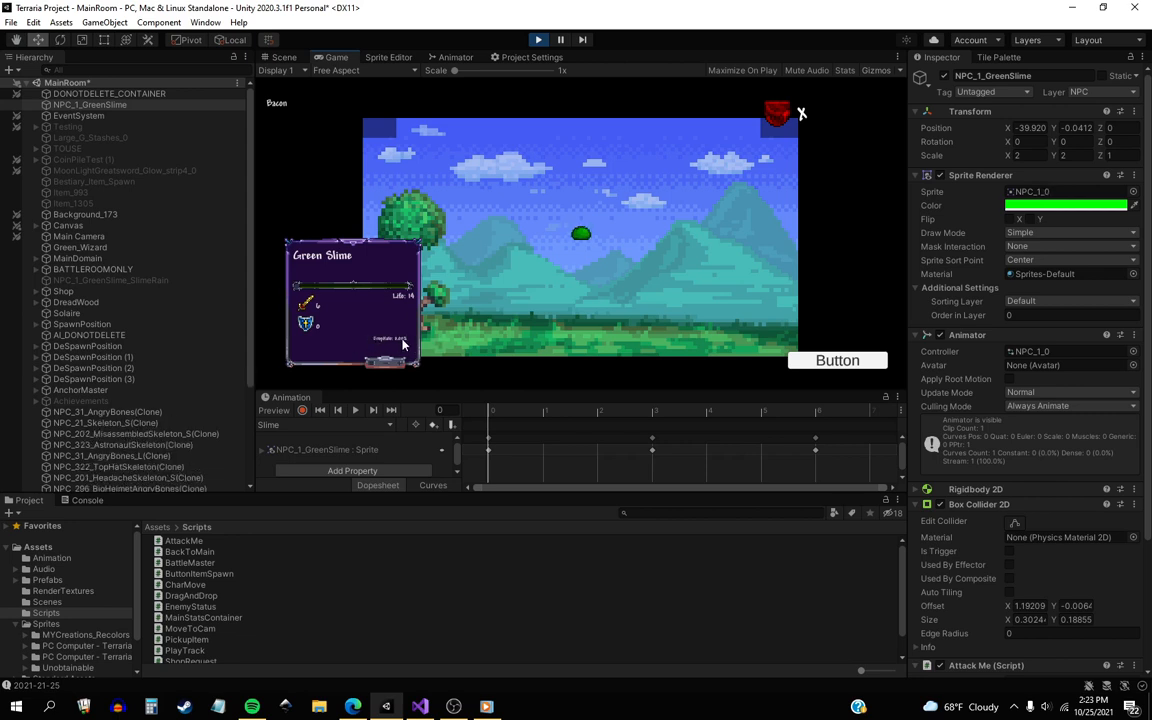
mouse_move(500, 348)
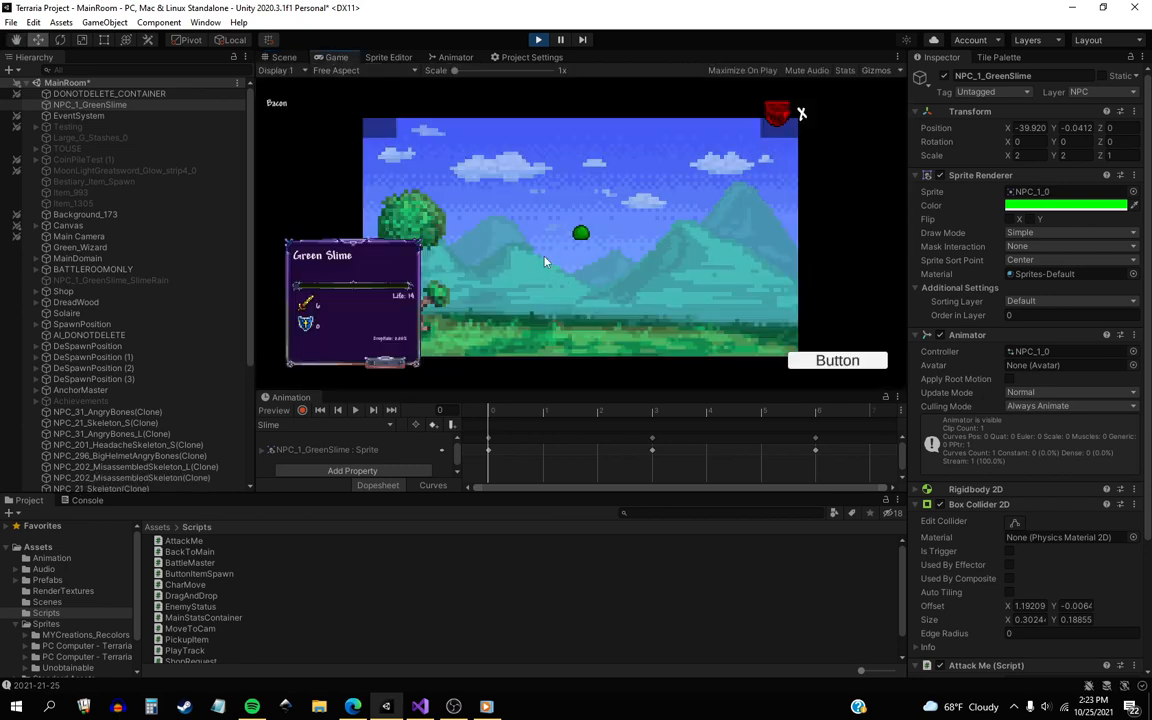
mouse_move(558, 280)
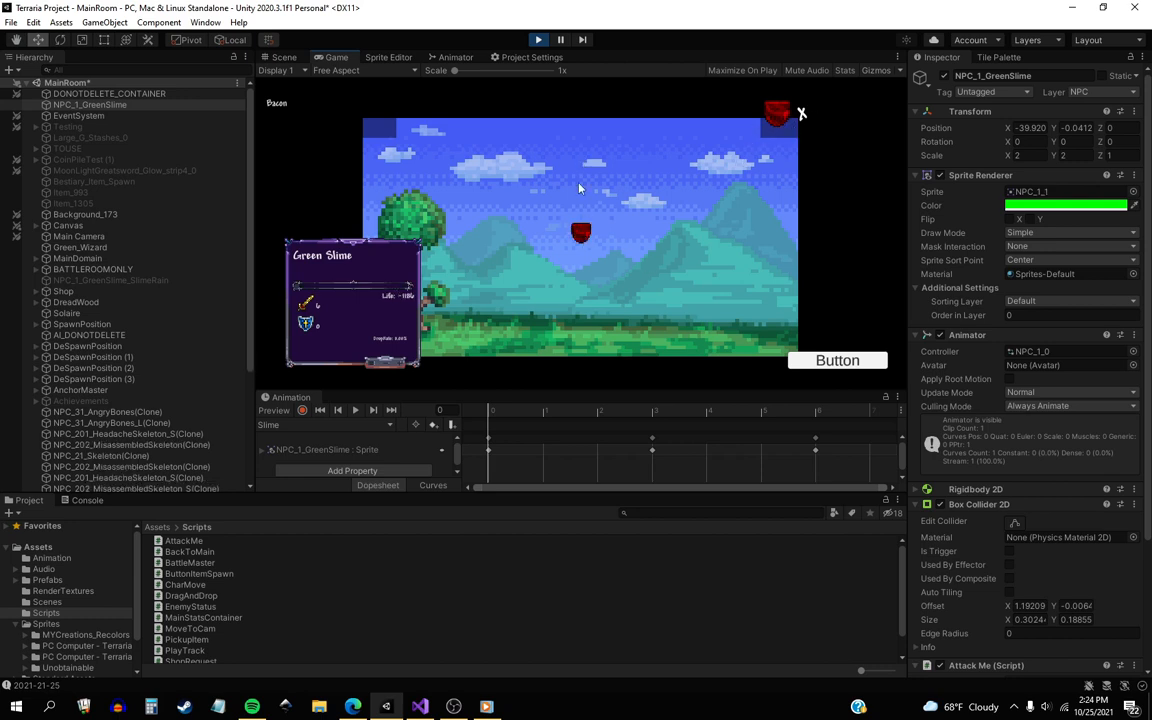
mouse_move(538, 304)
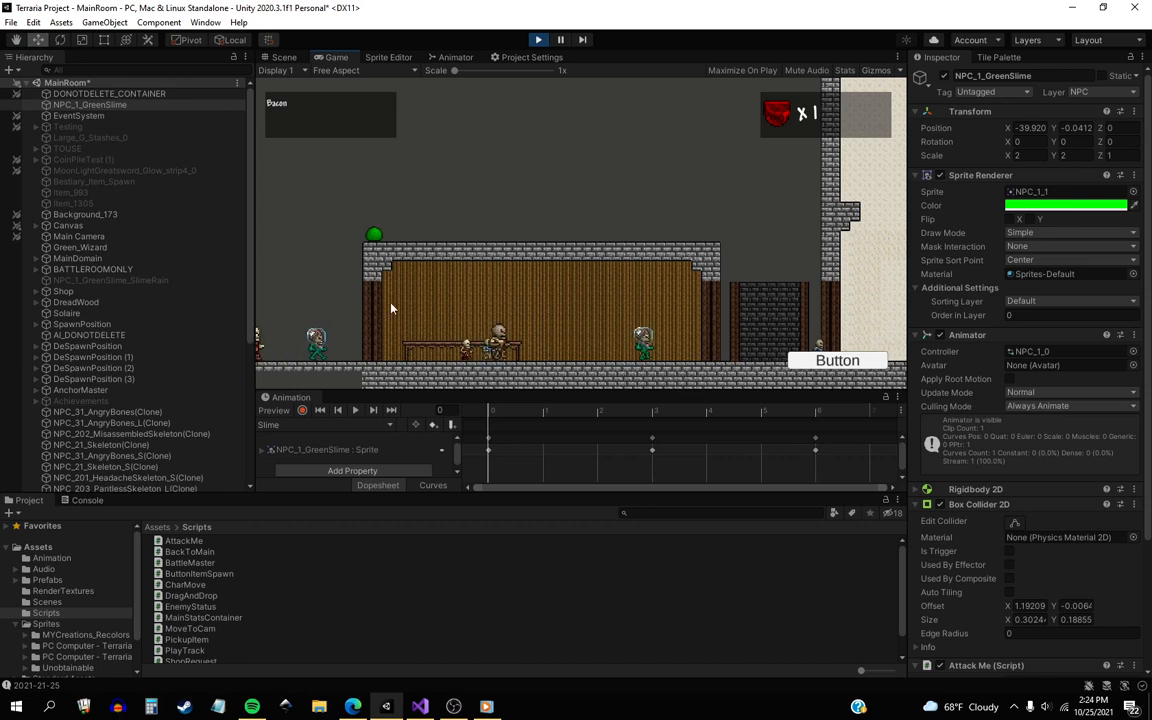
Step: Enter the dungeon battle screen with the Green Slime card shown
click(284, 56)
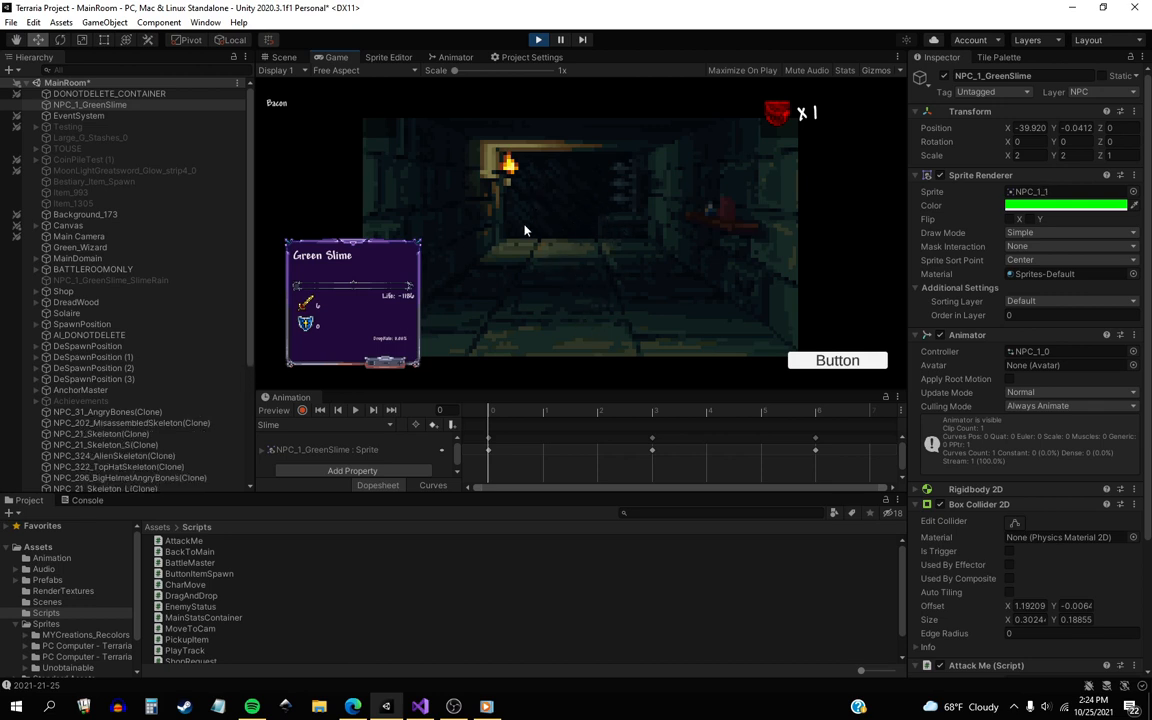
mouse_move(620, 232)
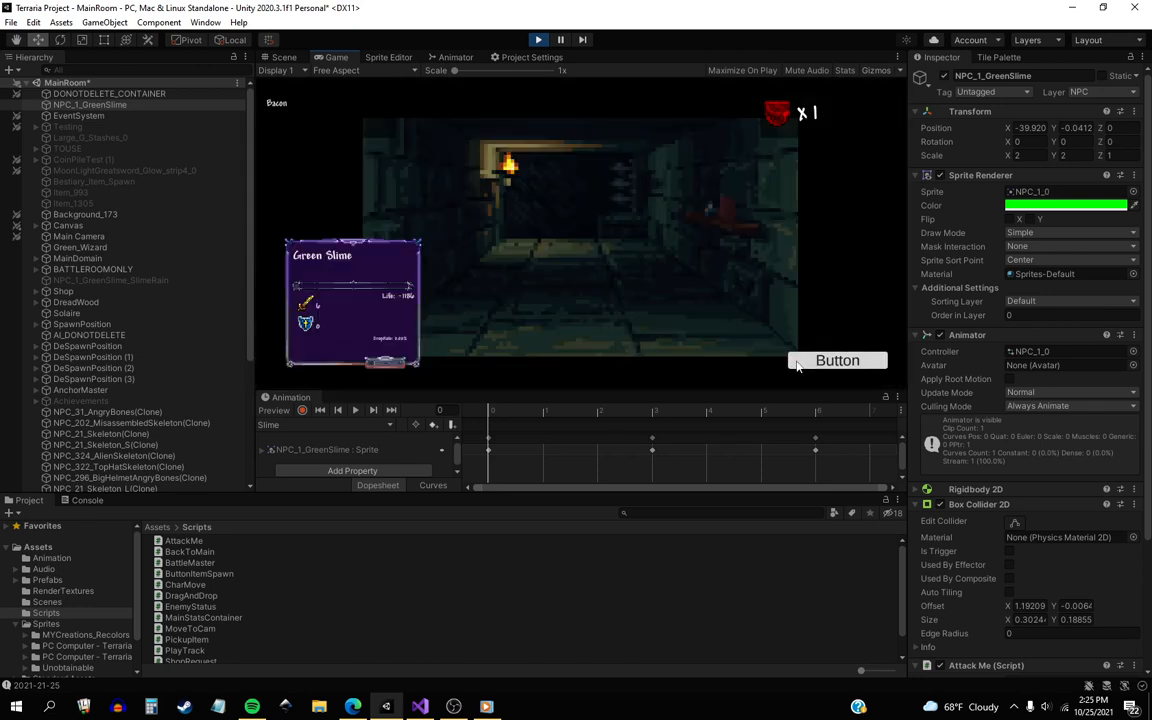
Step: Leave the battle back to the house, then exit Play mode to the MainRoom scene
click(836, 360)
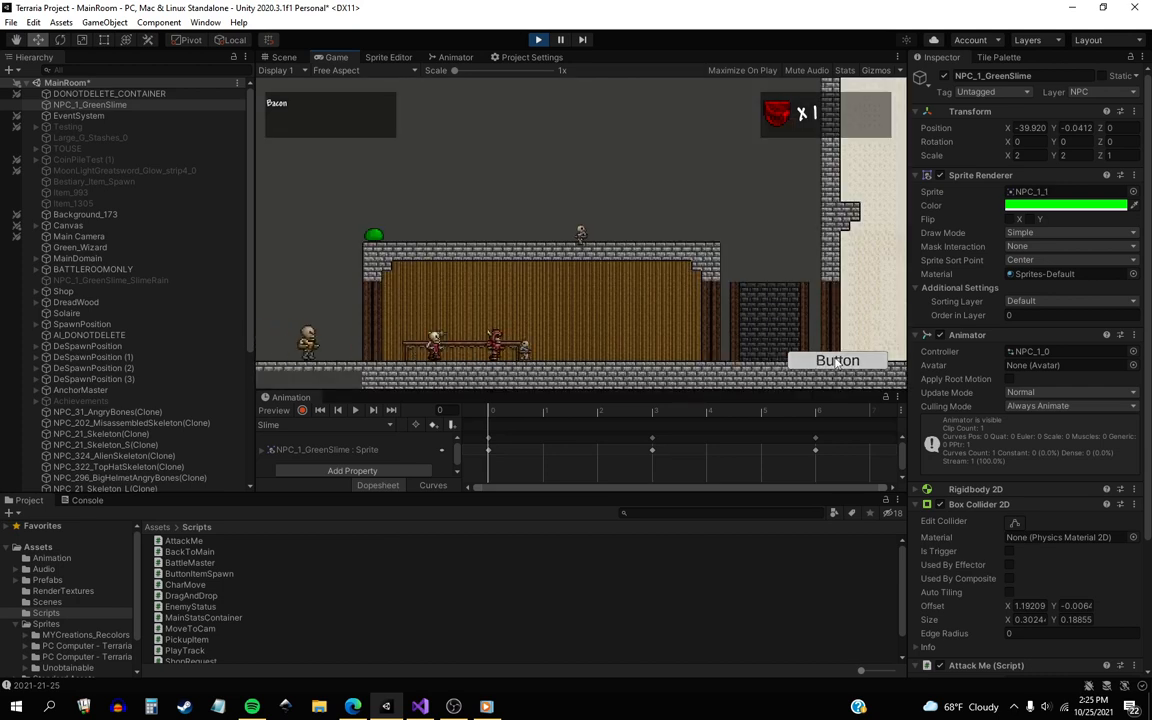
click(284, 56)
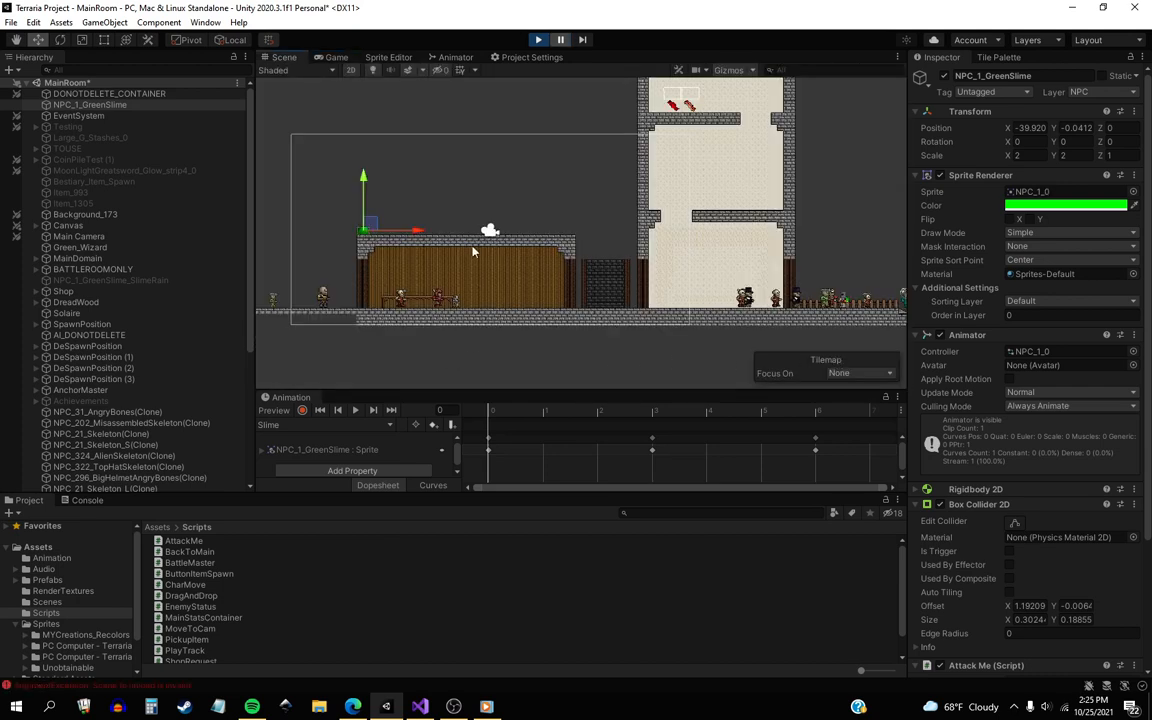
click(538, 40)
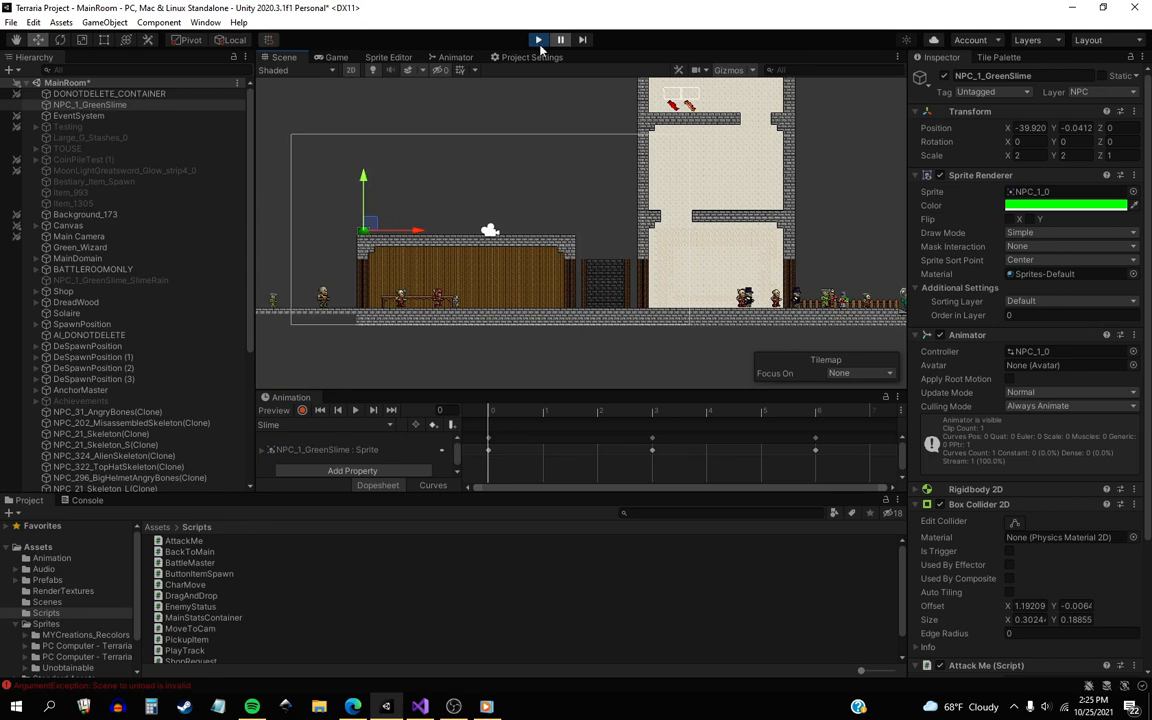
click(538, 40)
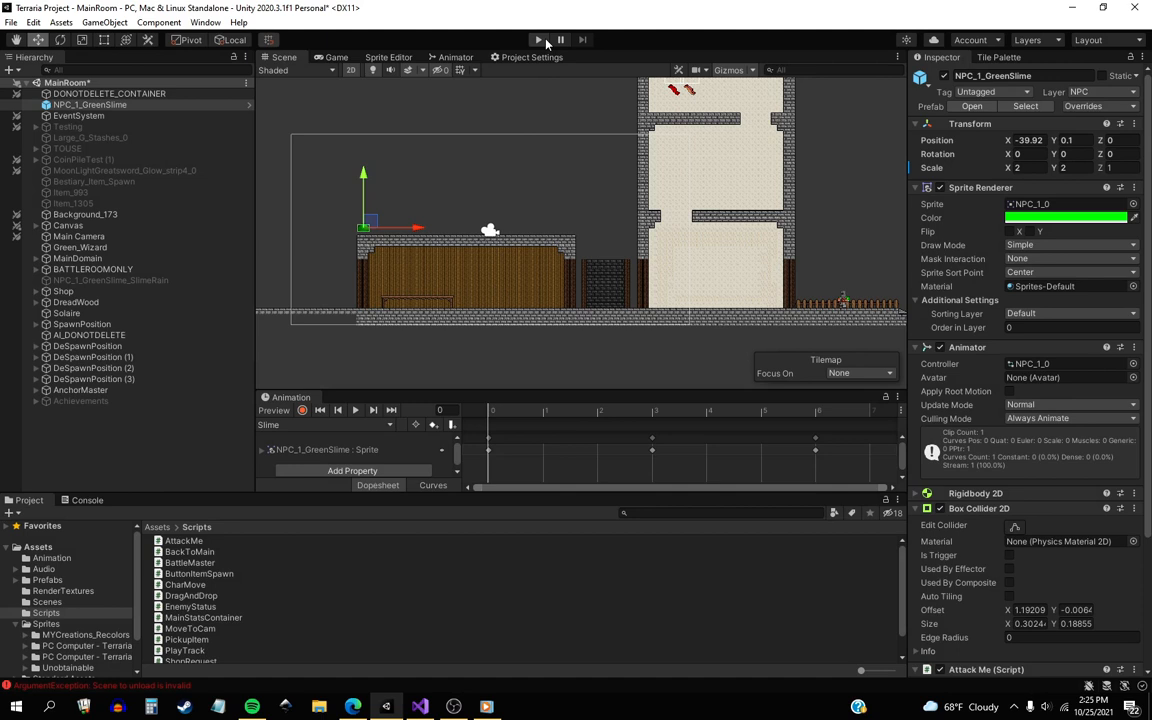
click(538, 40)
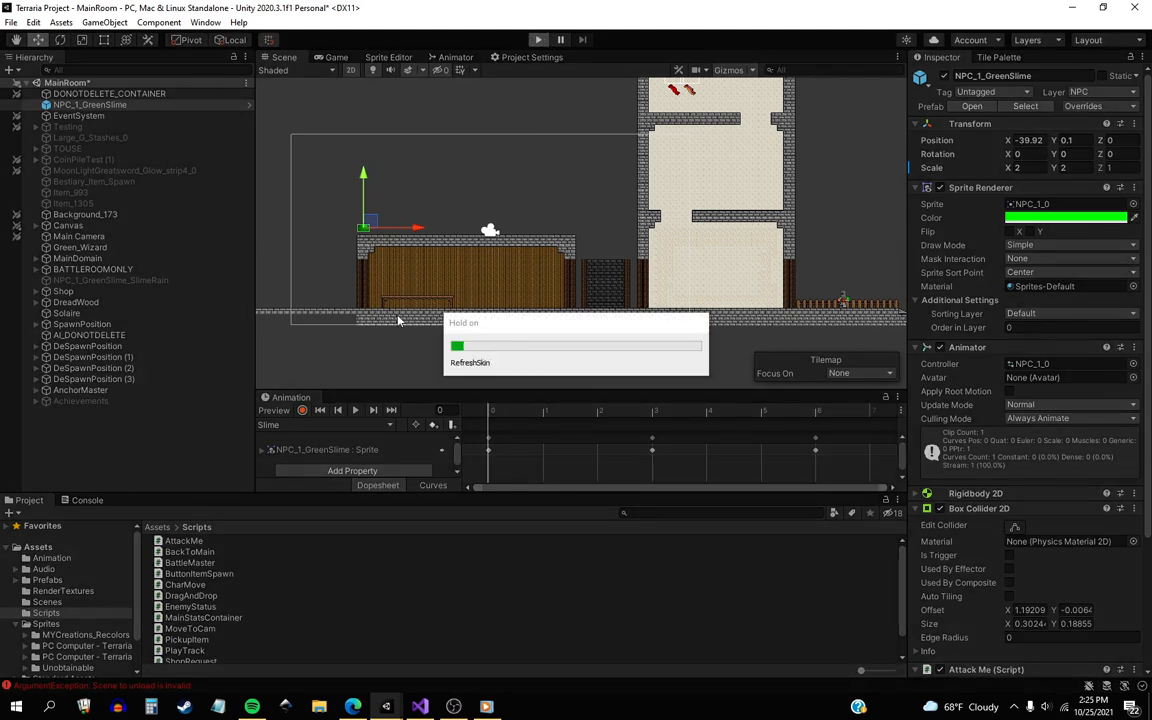
click(538, 40)
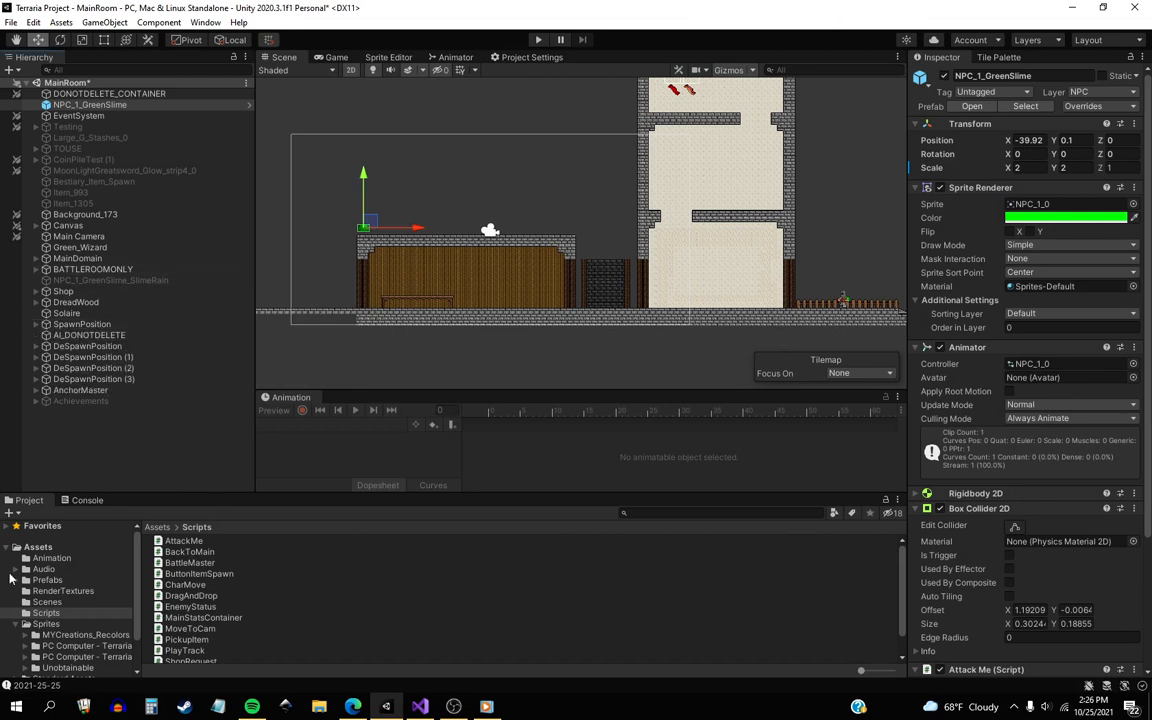
Step: Browse the NPCS enemy prefabs and review the Green Slime's music tracks
click(48, 580)
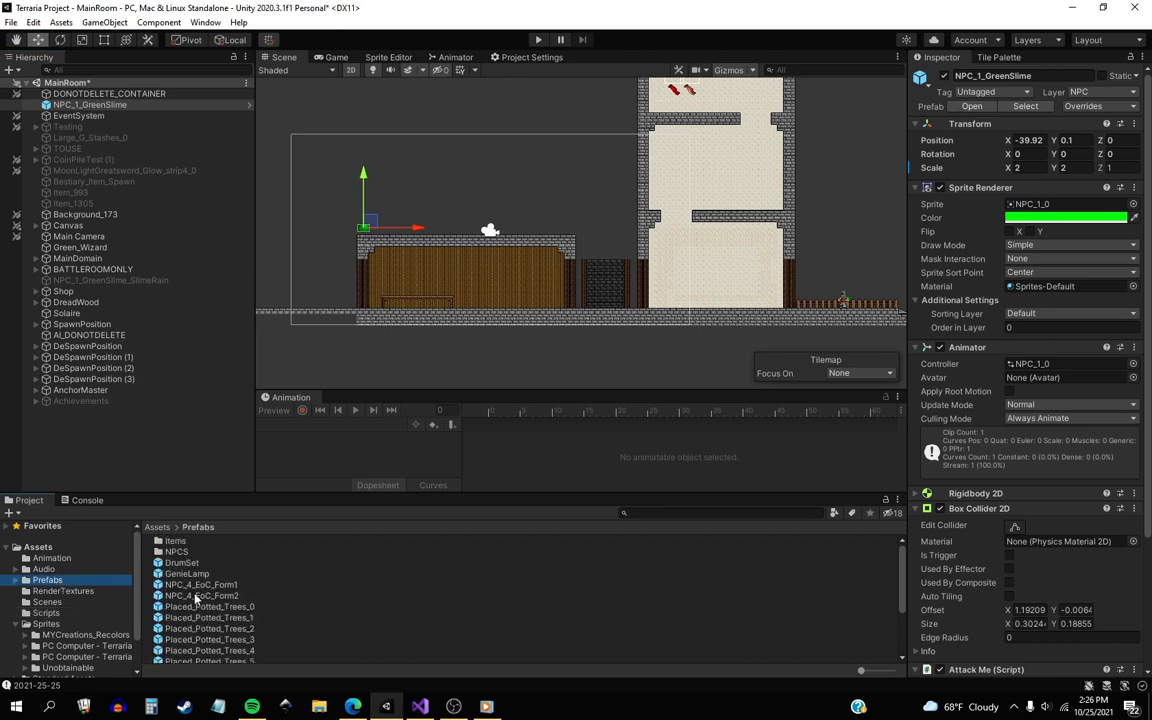
click(24, 580)
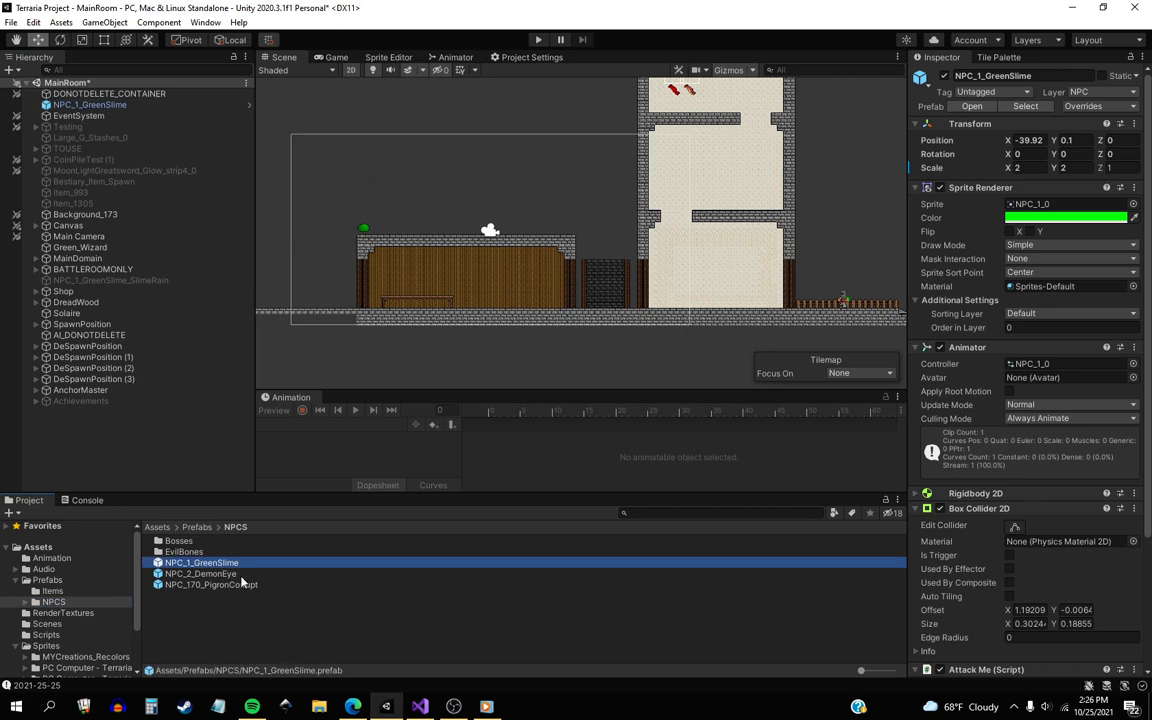
scroll(down, 3)
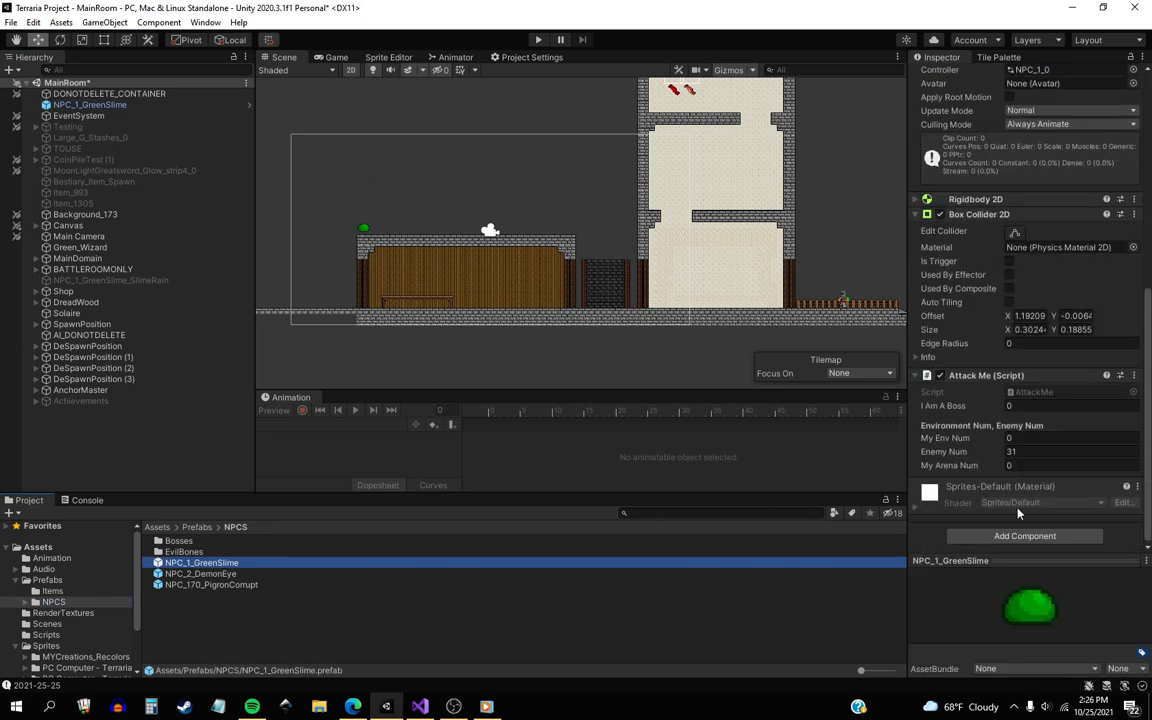
mouse_move(532, 352)
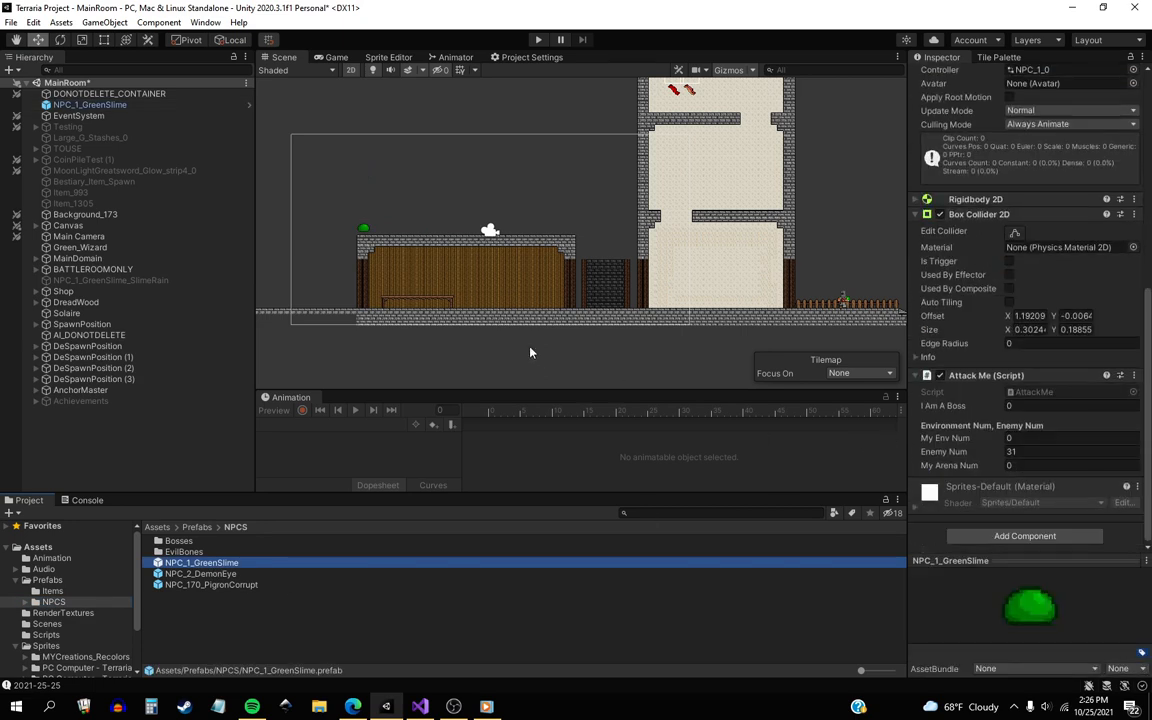
mouse_move(540, 348)
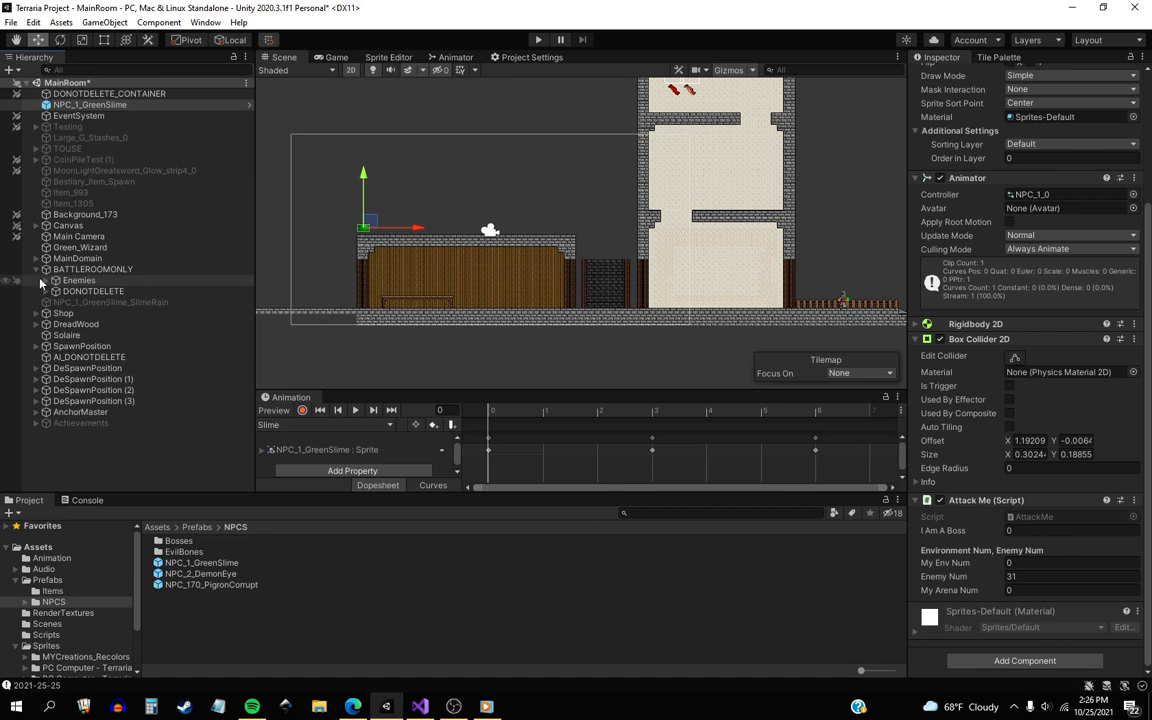
click(56, 280)
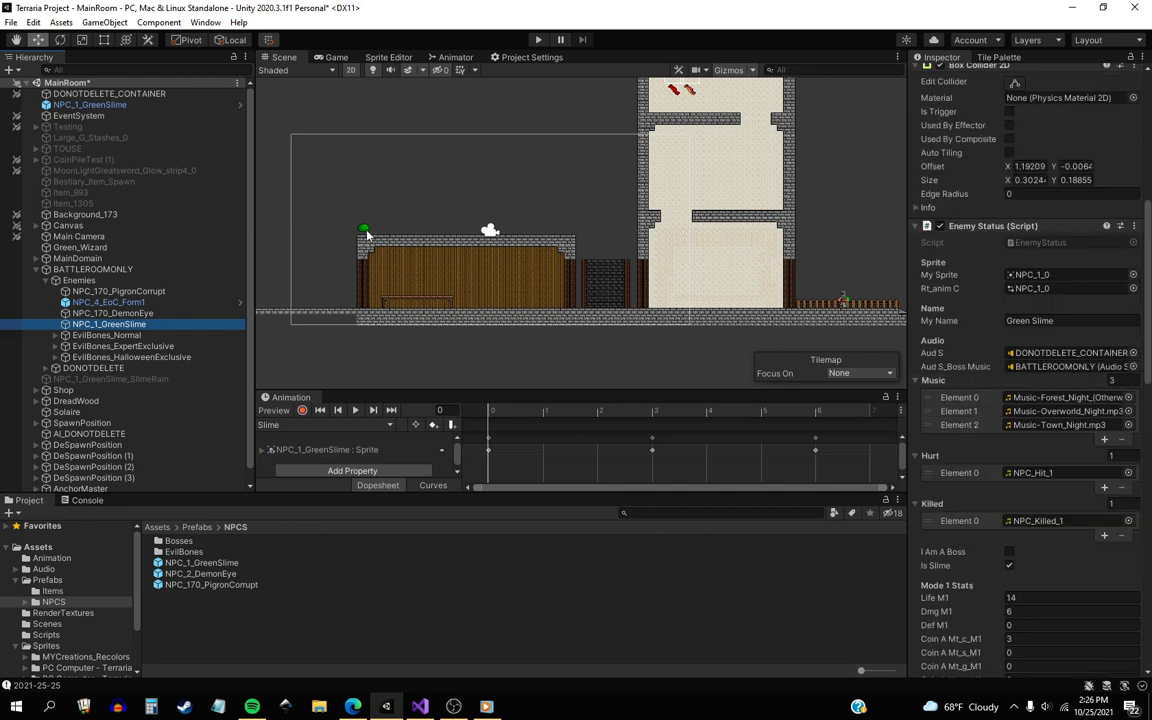
mouse_move(676, 418)
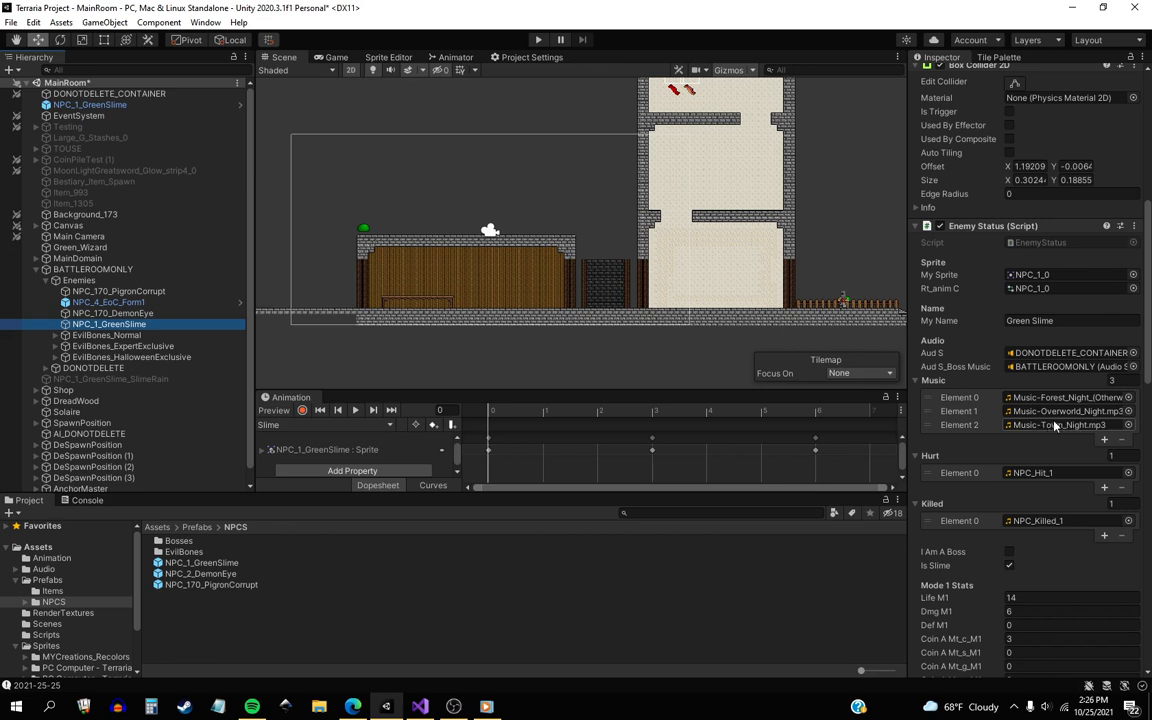
mouse_move(1064, 440)
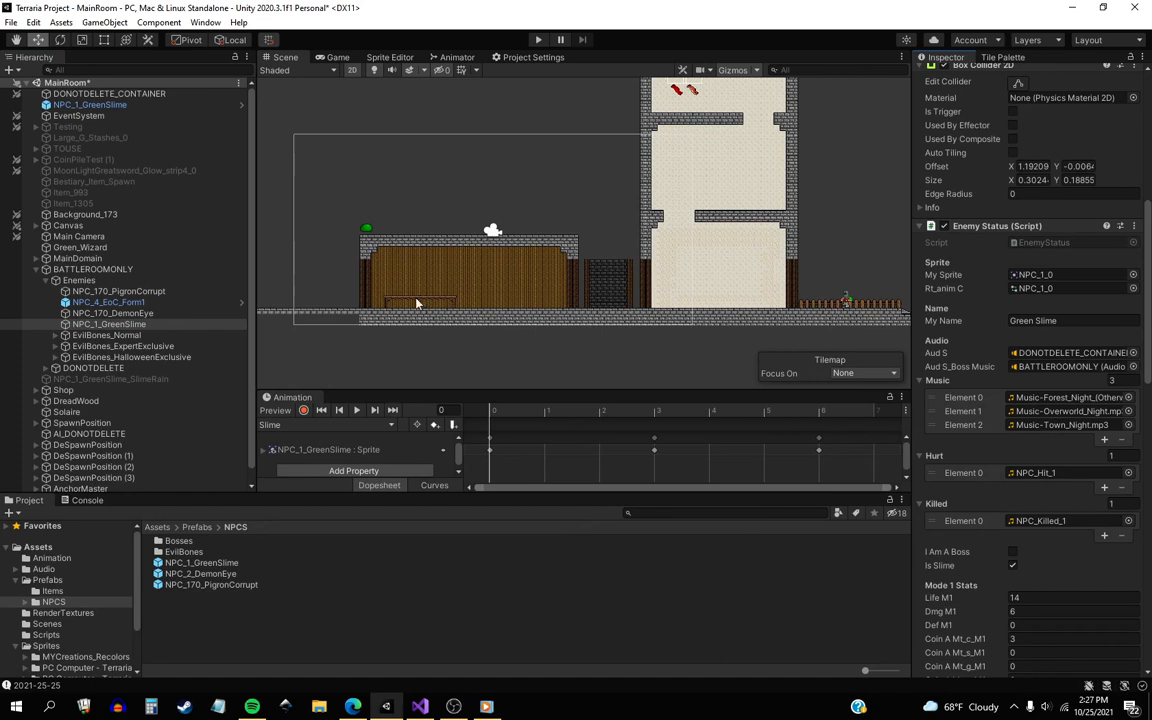
mouse_move(364, 340)
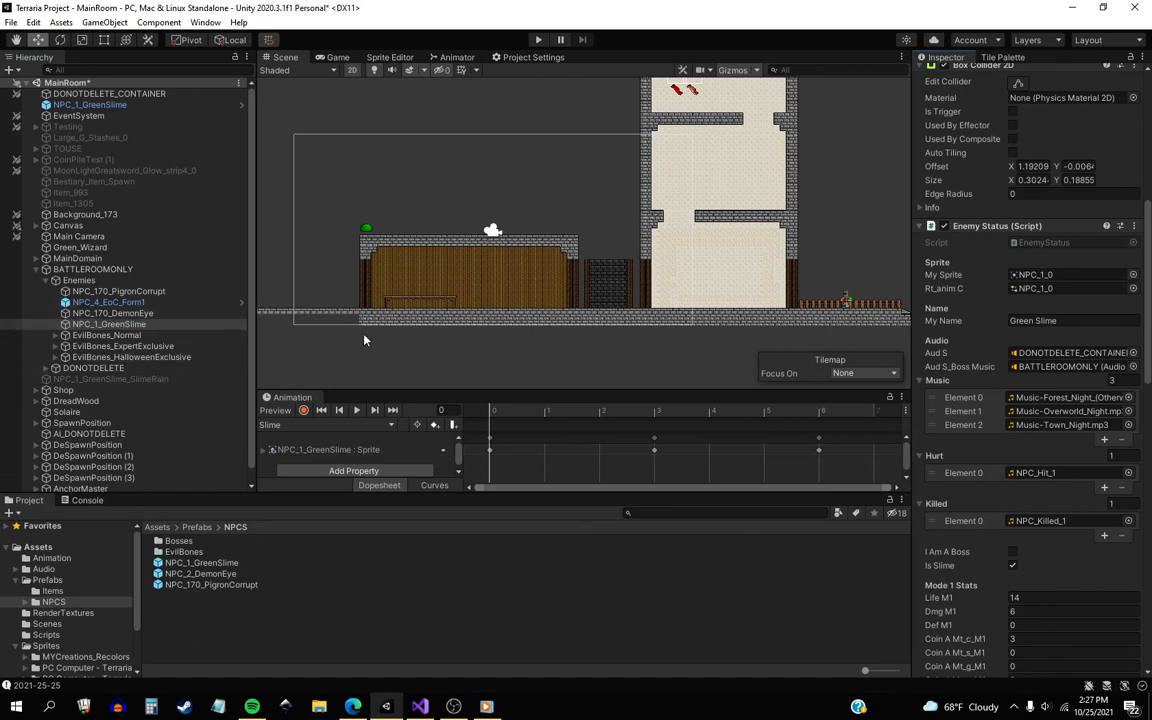
mouse_move(392, 326)
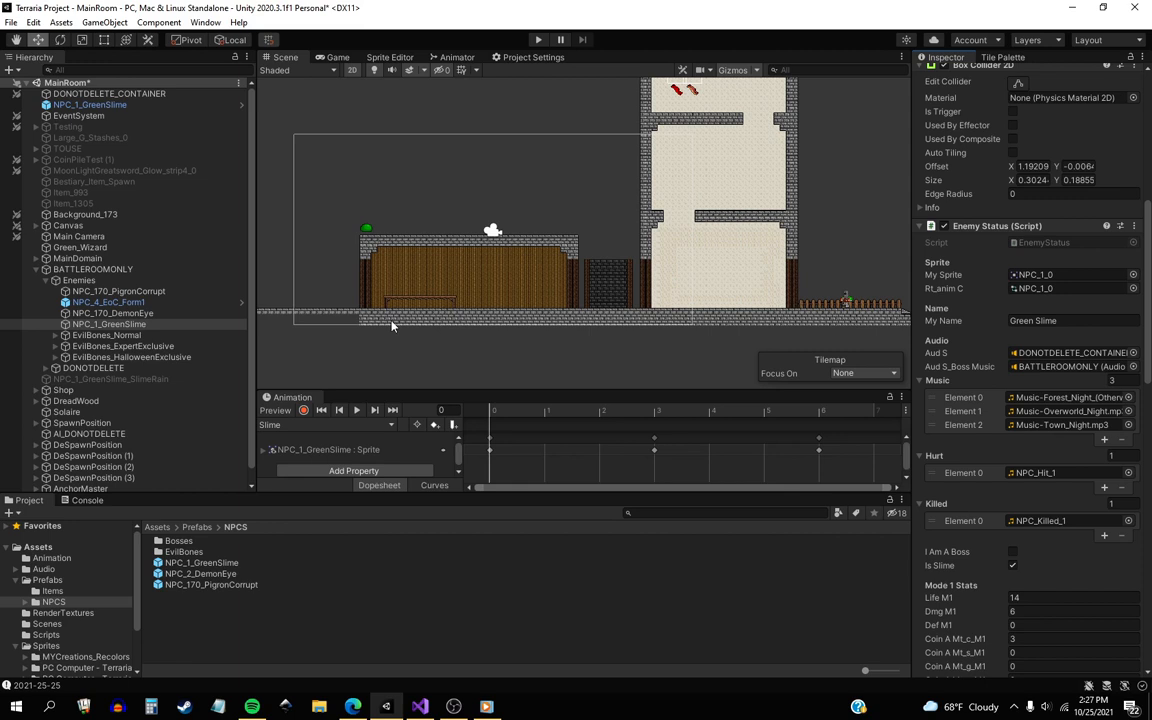
Step: Select NPC_2_DemonEye to show its Enemy Status with 70 life and three tracks
click(112, 312)
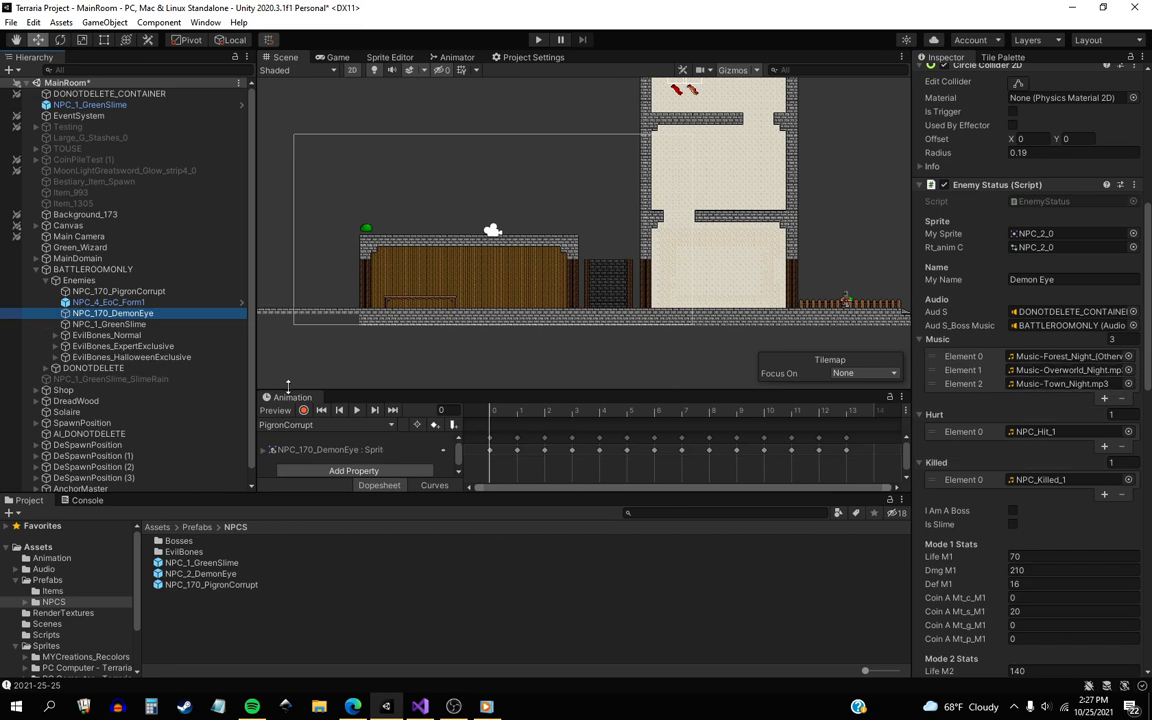
mouse_move(460, 292)
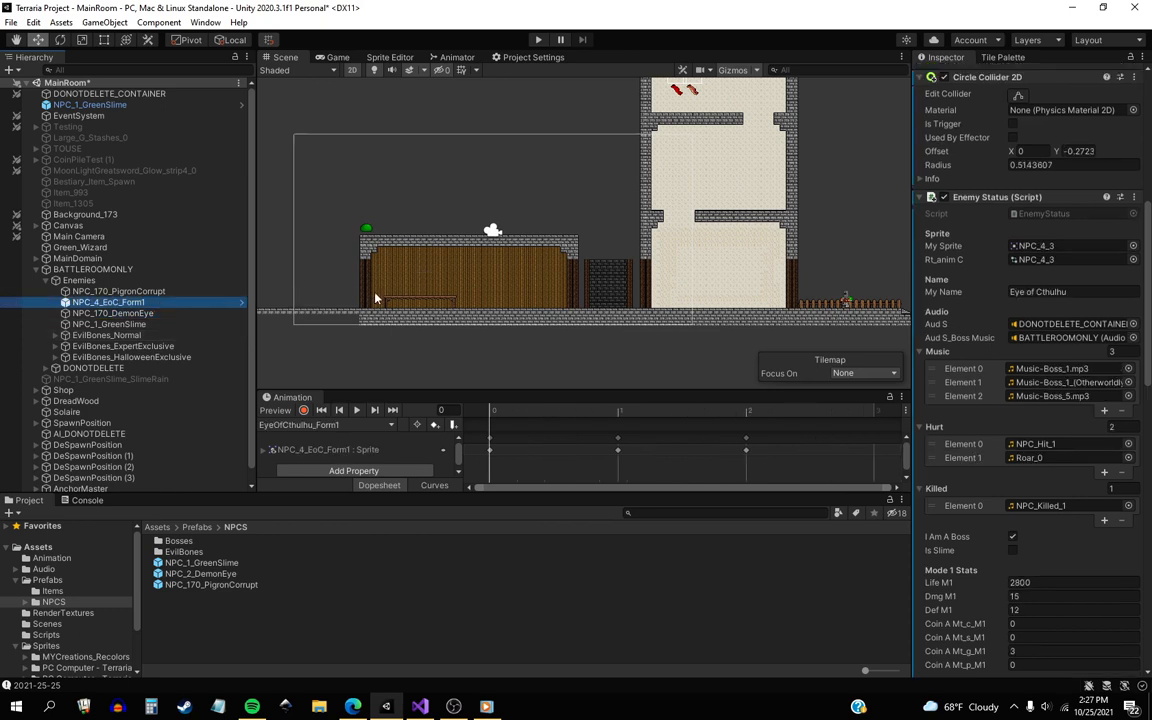
mouse_move(392, 310)
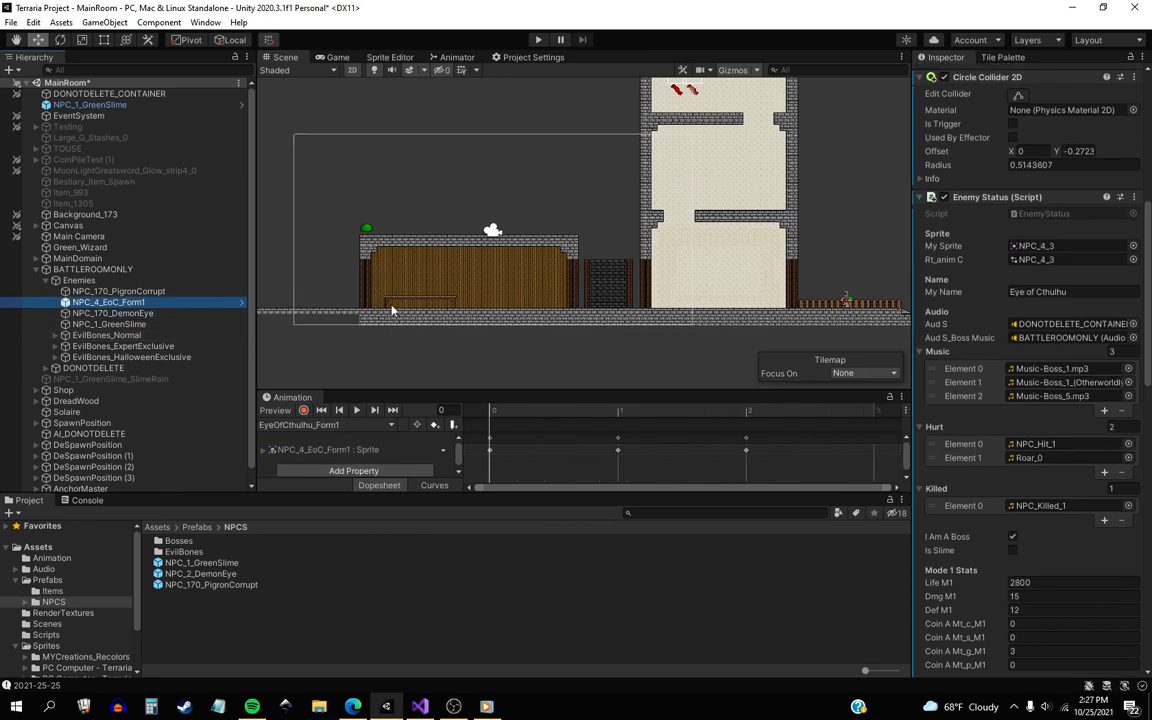
mouse_move(596, 318)
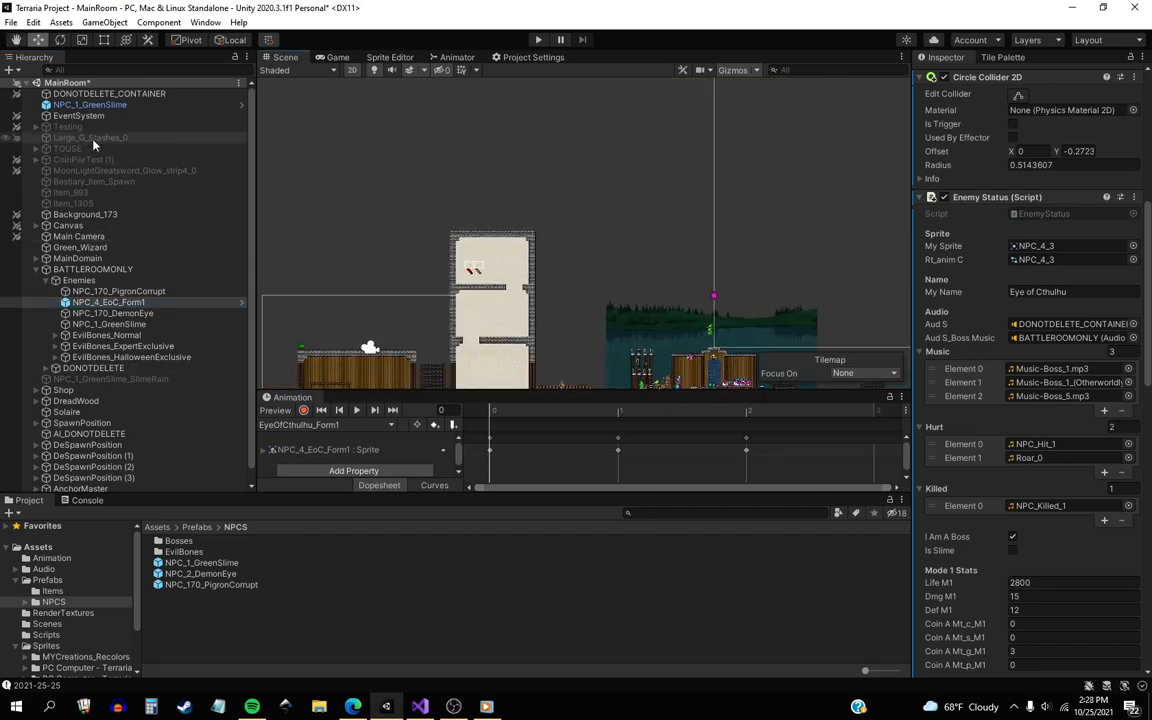
Step: Show the Game view with the Testing object's placeholder labels and button
click(68, 126)
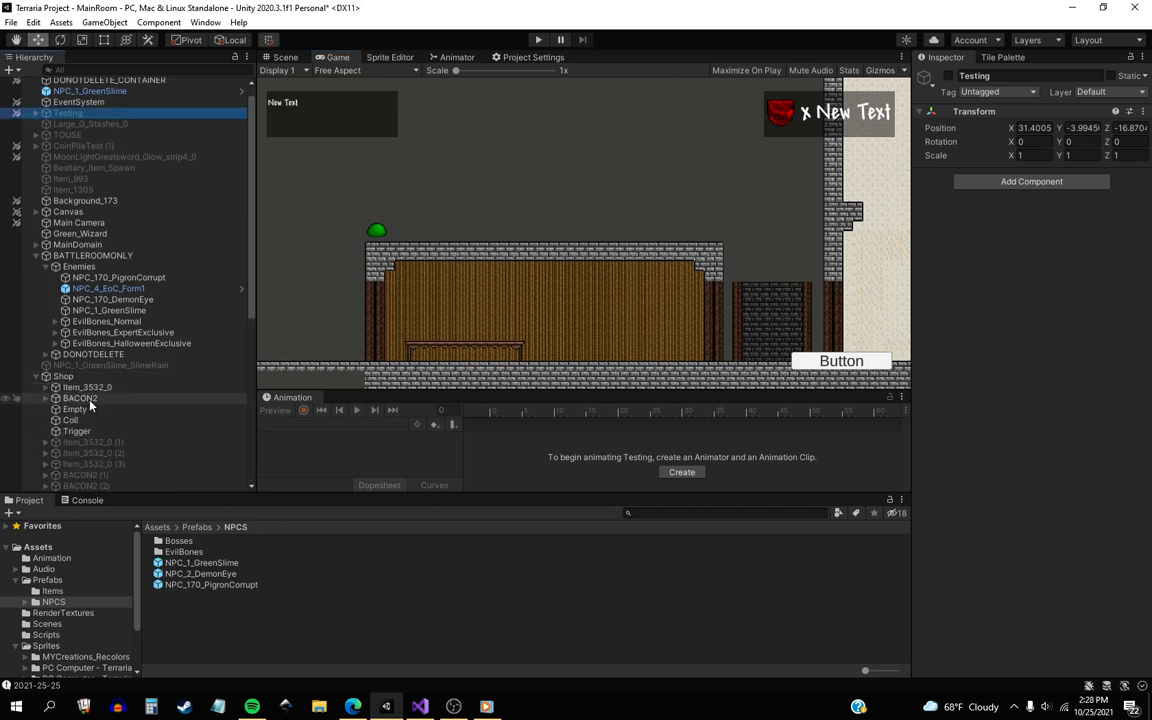
Step: Inspect BACON2's Drag And Drop script, then run the scene with the bacon shop items
click(90, 276)
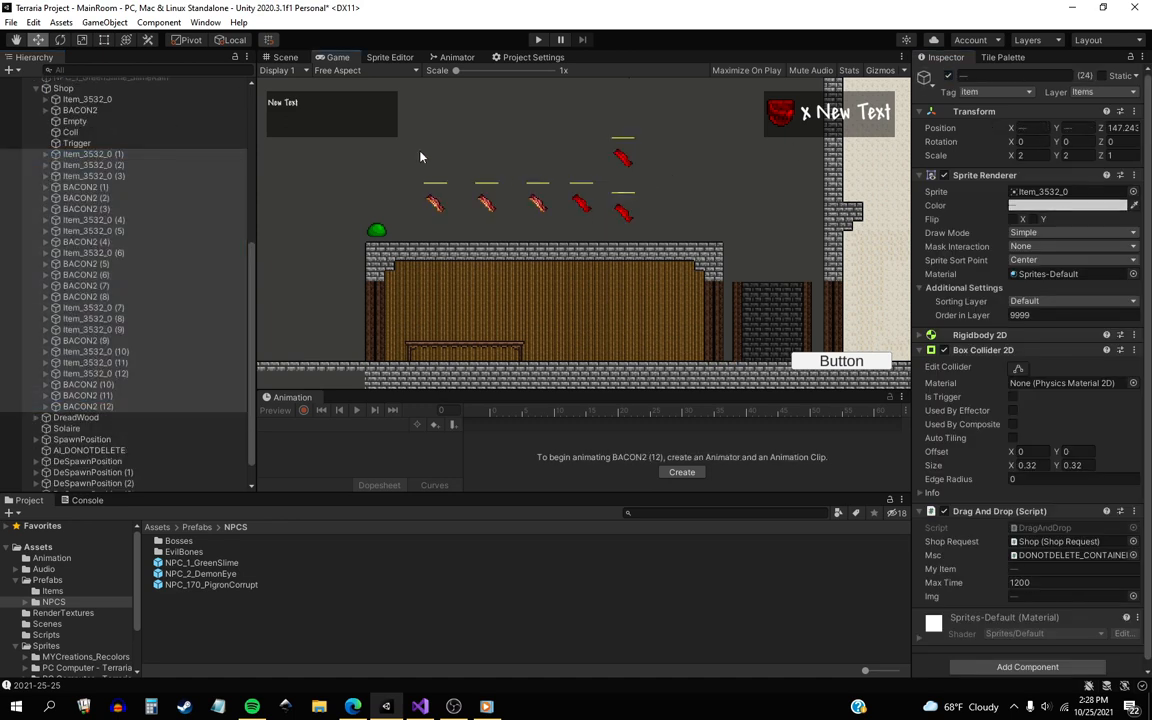
click(284, 56)
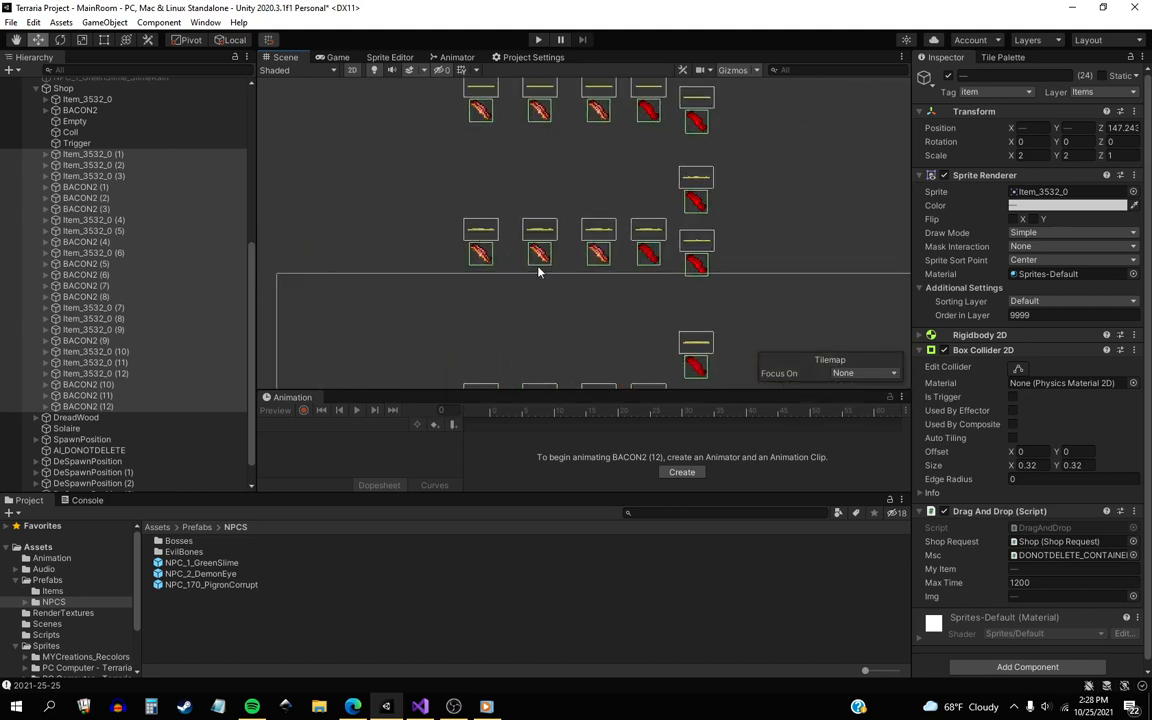
click(338, 56)
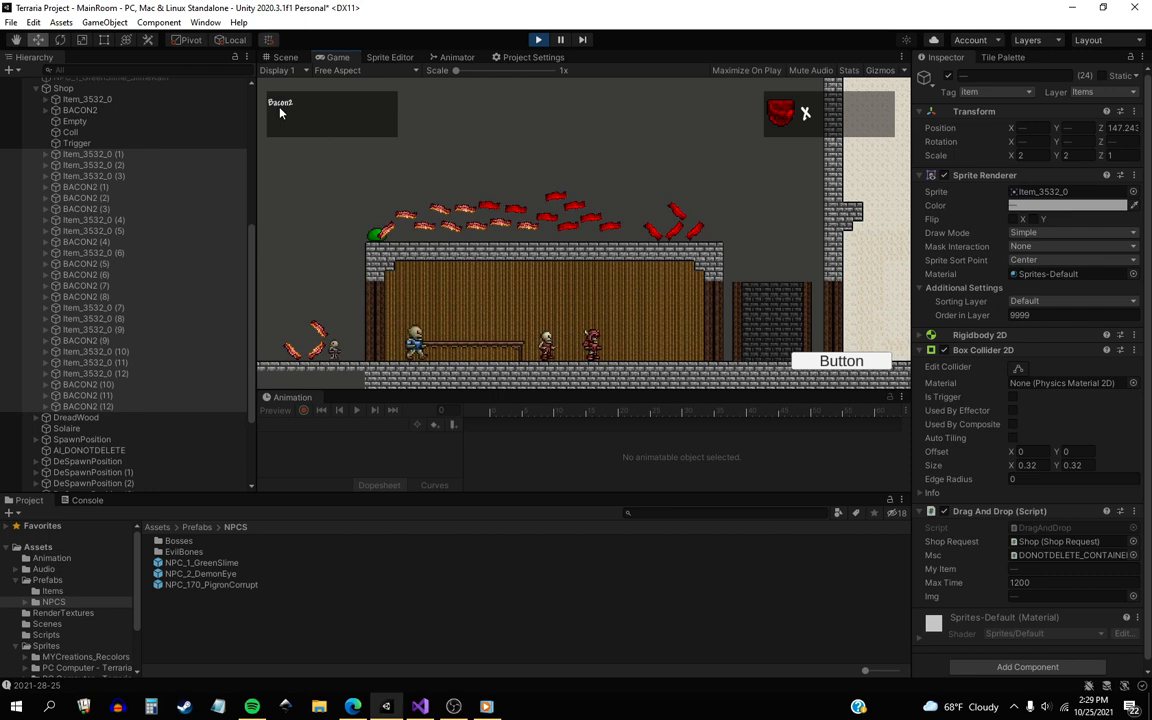
mouse_move(322, 146)
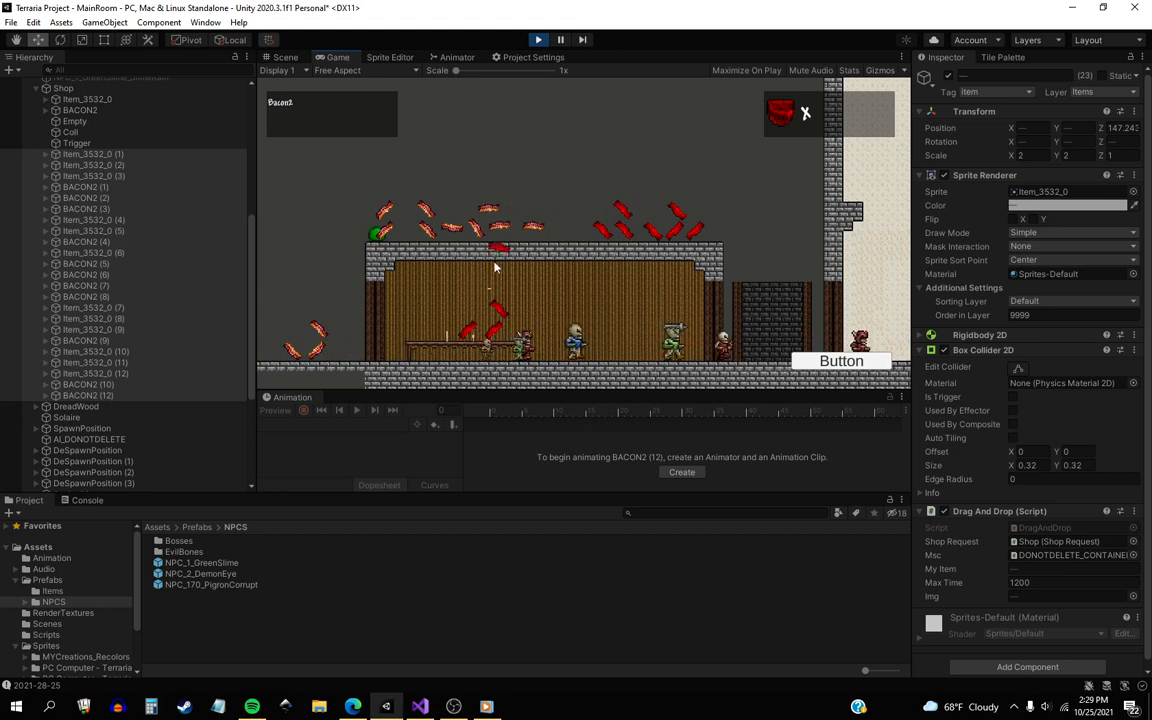
mouse_move(624, 240)
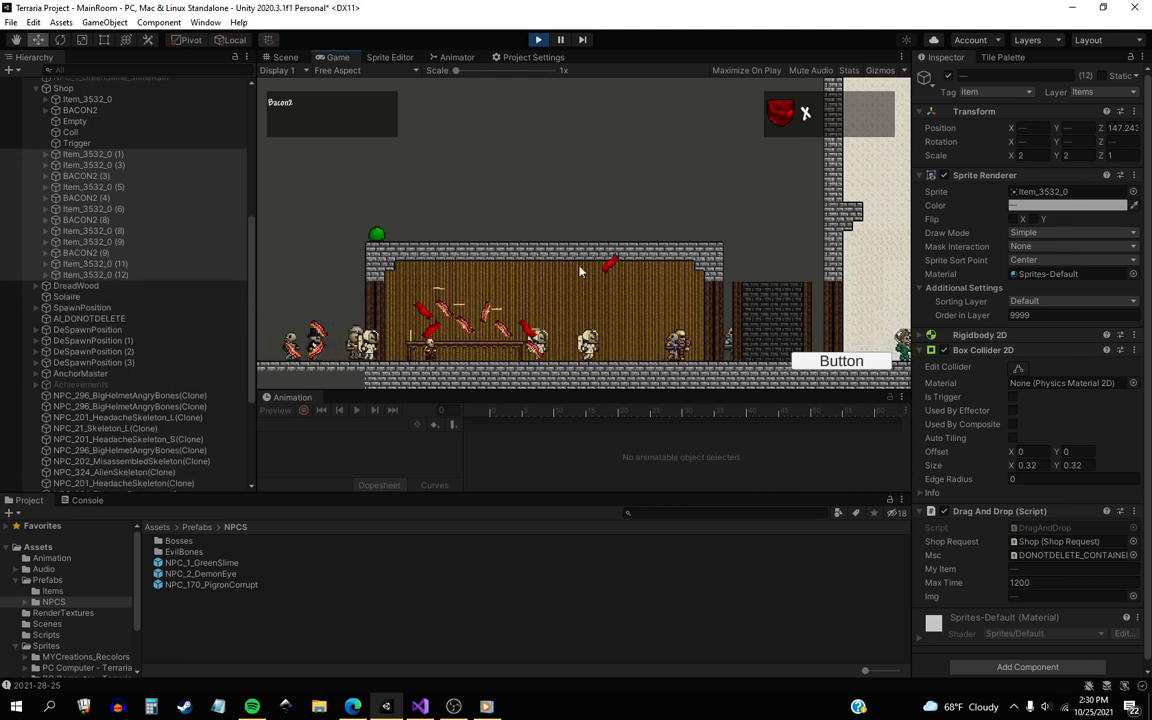
Step: Exit Play mode back to editing the MainRoom scene with the bacon items
click(284, 56)
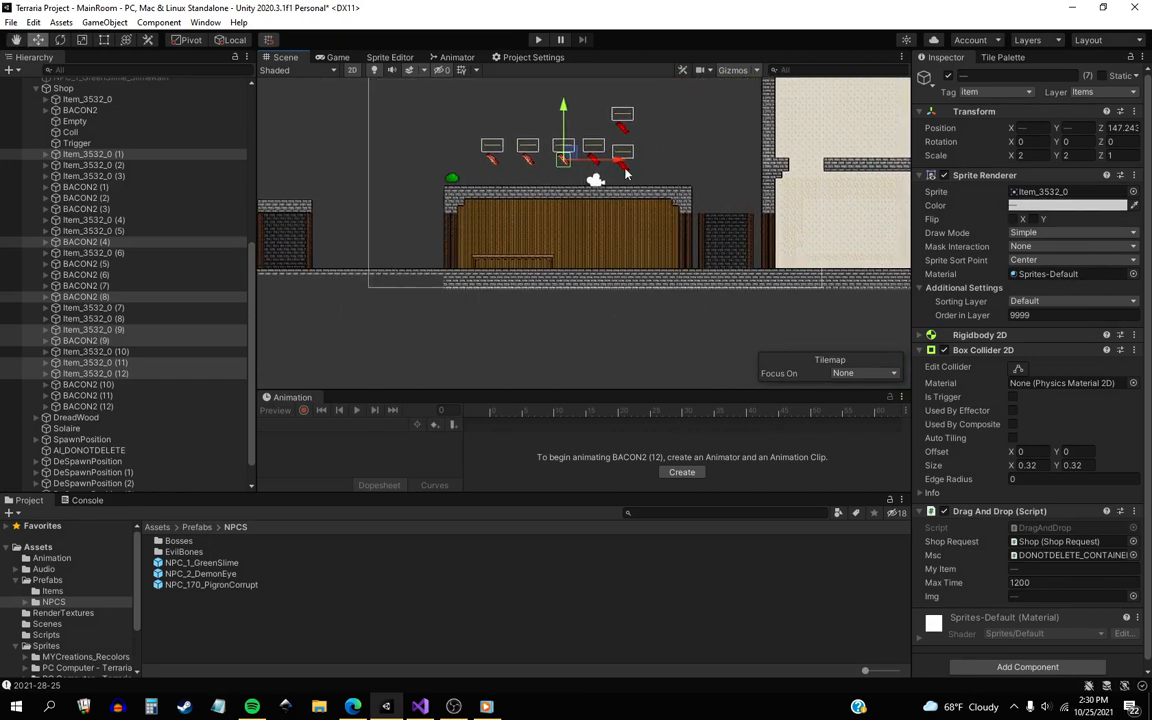
Step: Select the Green Slime enemy to review its Transform, Sprite Renderer and Animator
click(84, 210)
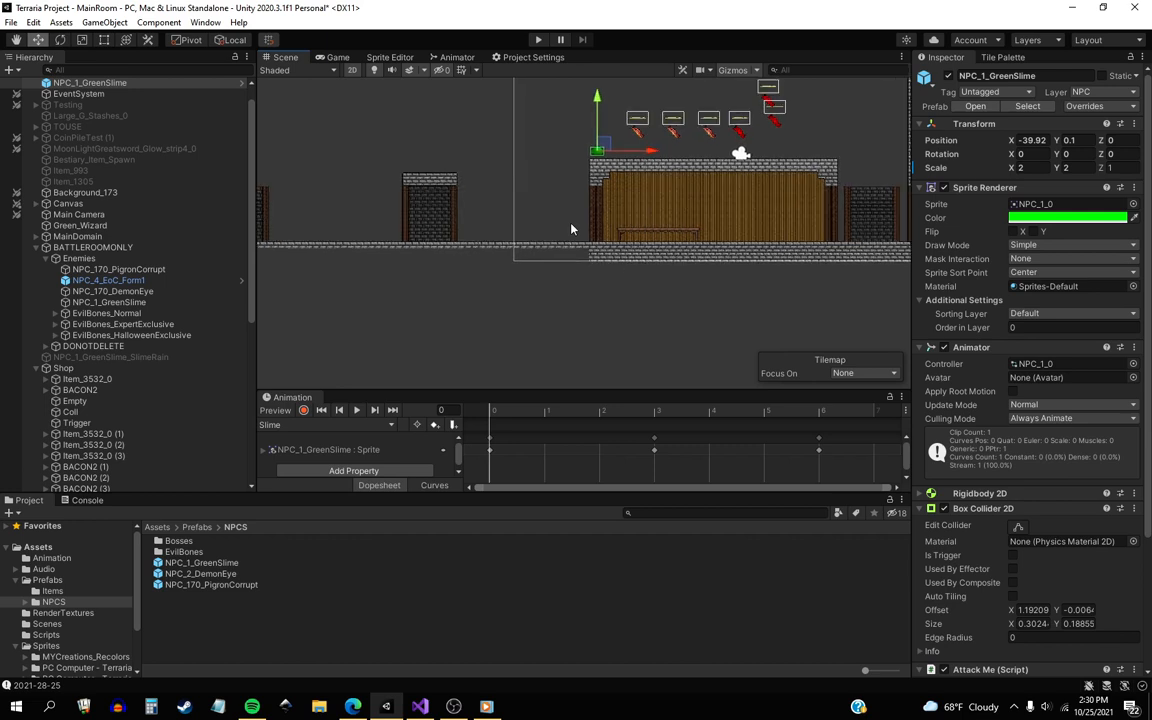
mouse_move(564, 222)
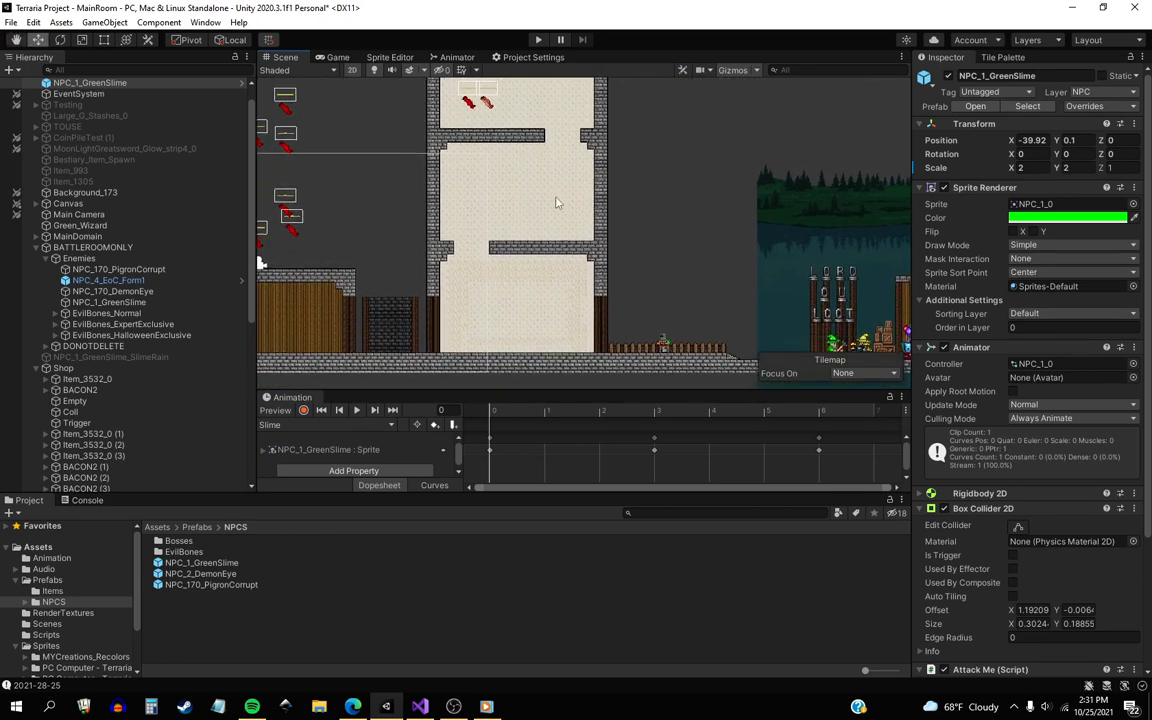
mouse_move(400, 284)
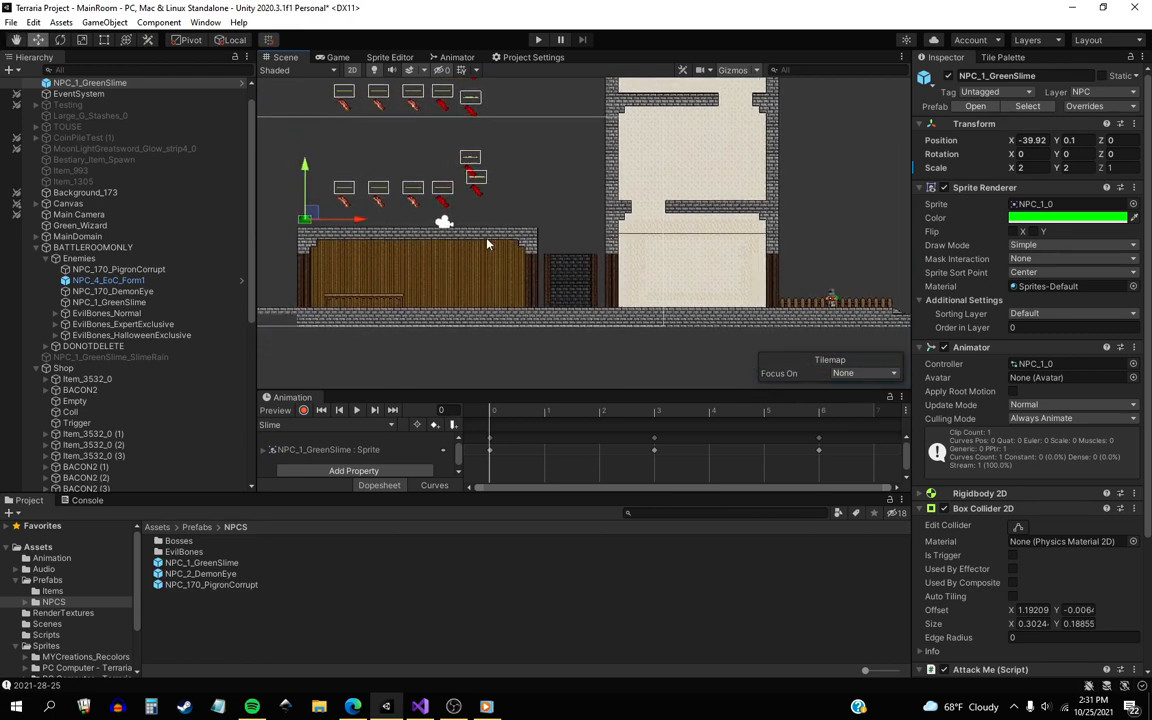
mouse_move(440, 220)
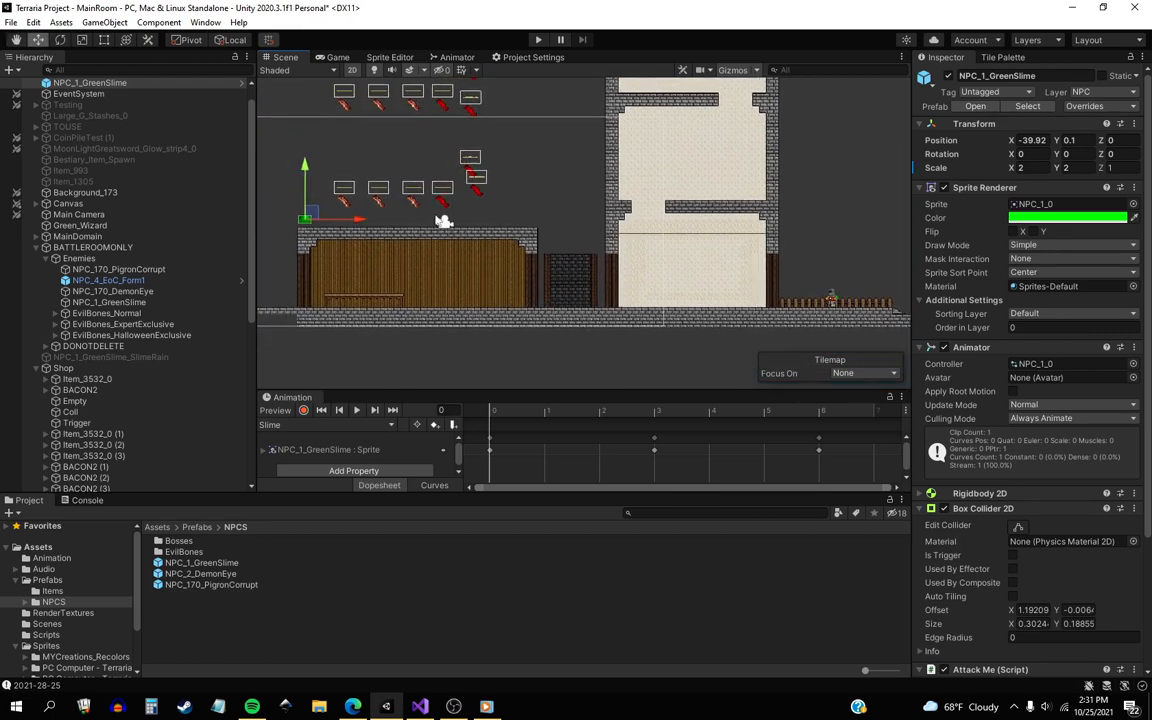